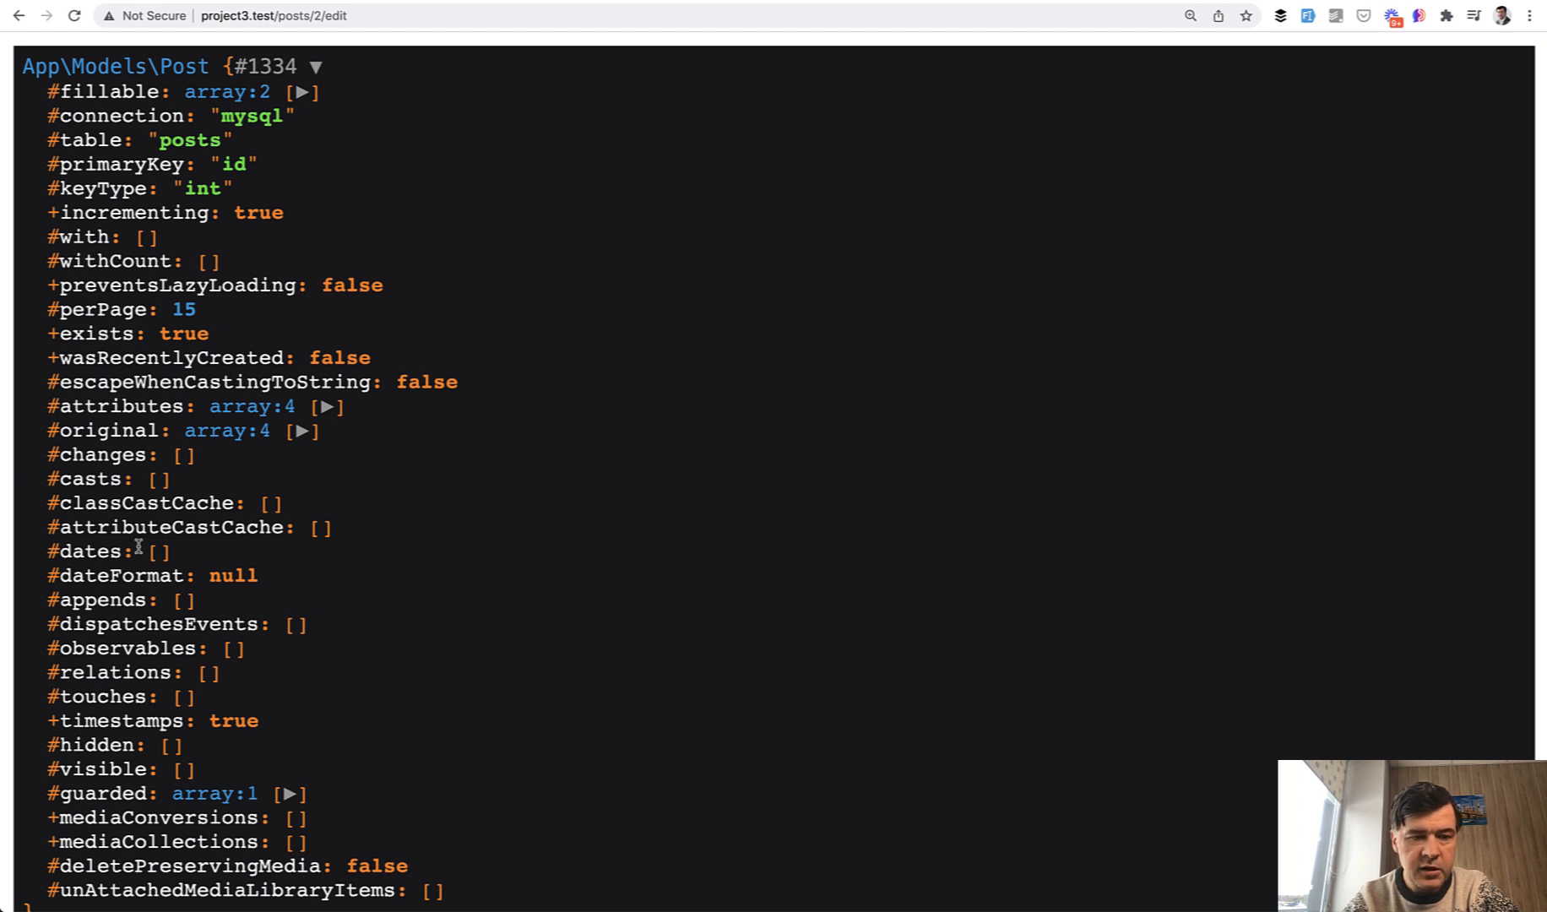
Expand the Post model's #attributes array in the dd() dump to show id, title and timestamps.
scroll(down, 3)
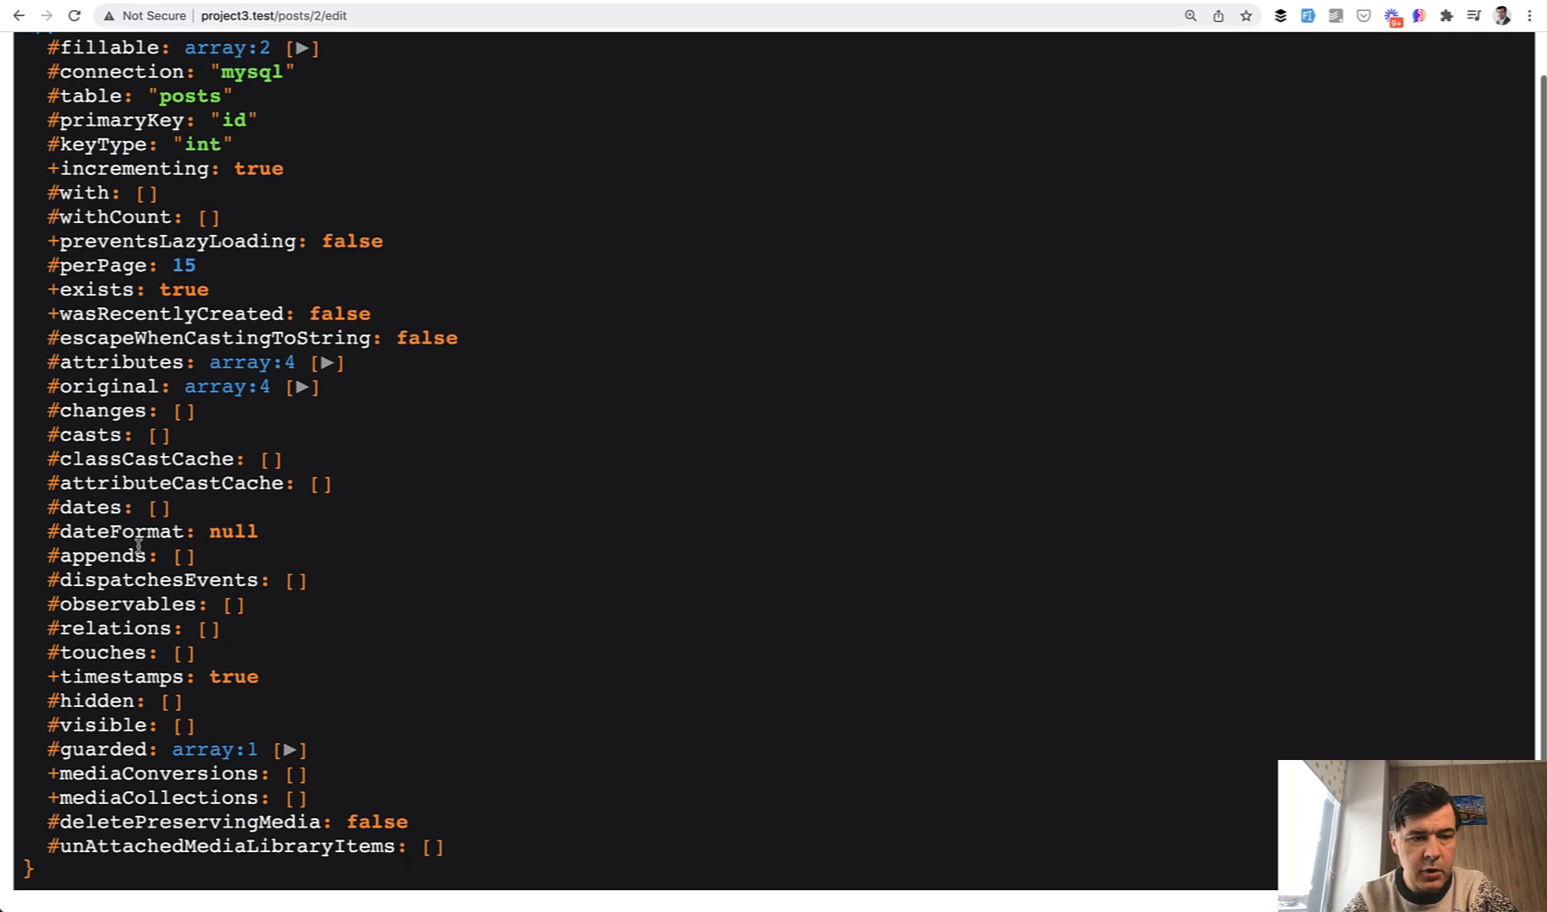
click(331, 362)
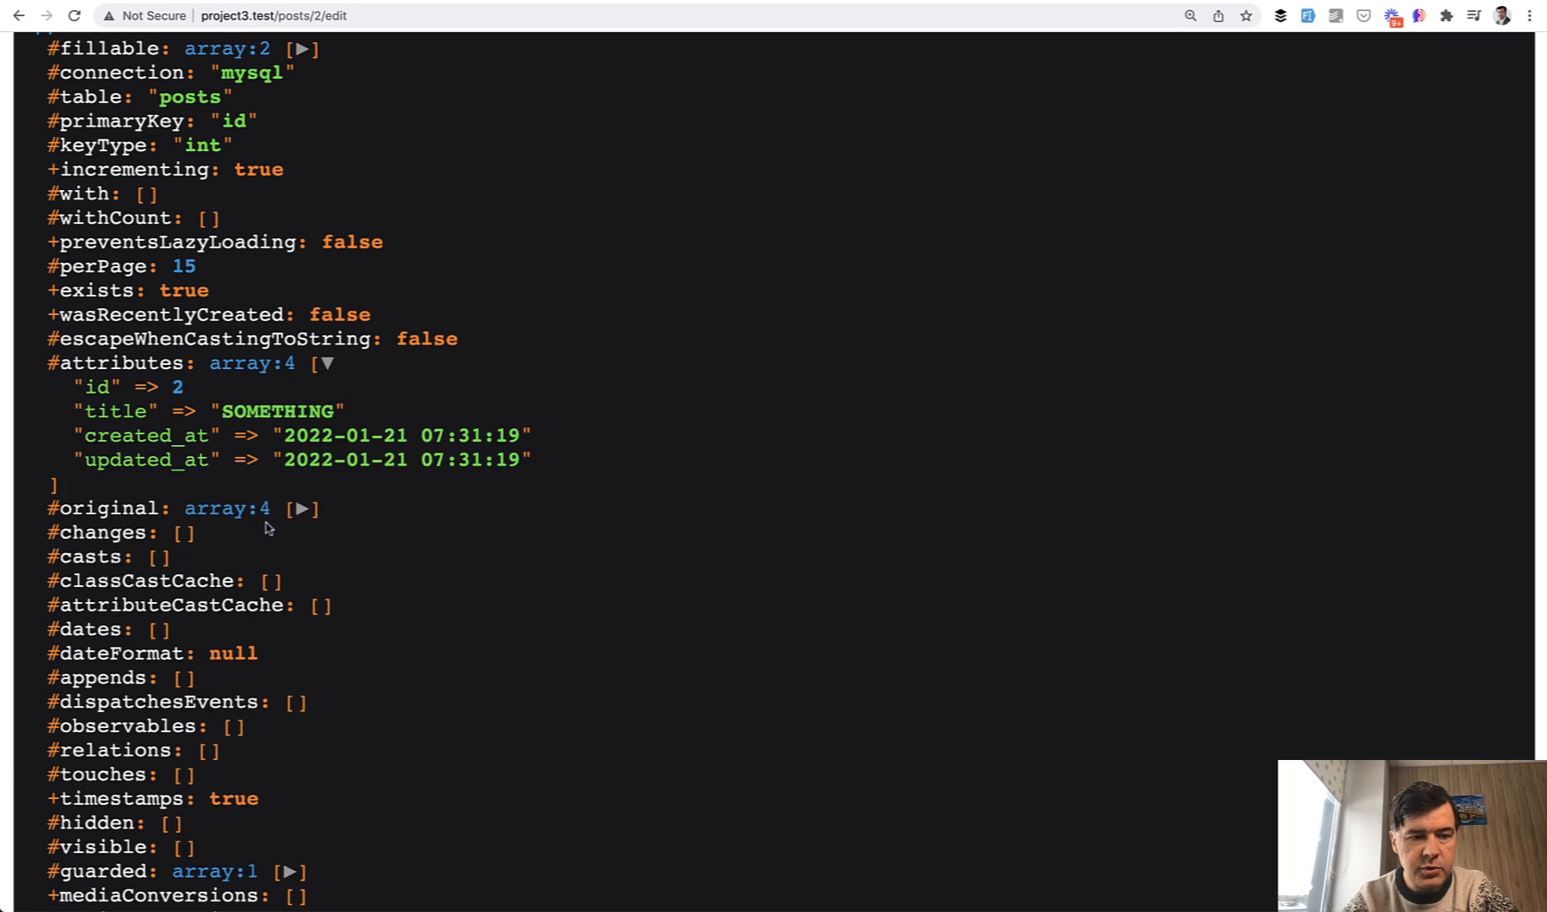
mouse_move(534, 525)
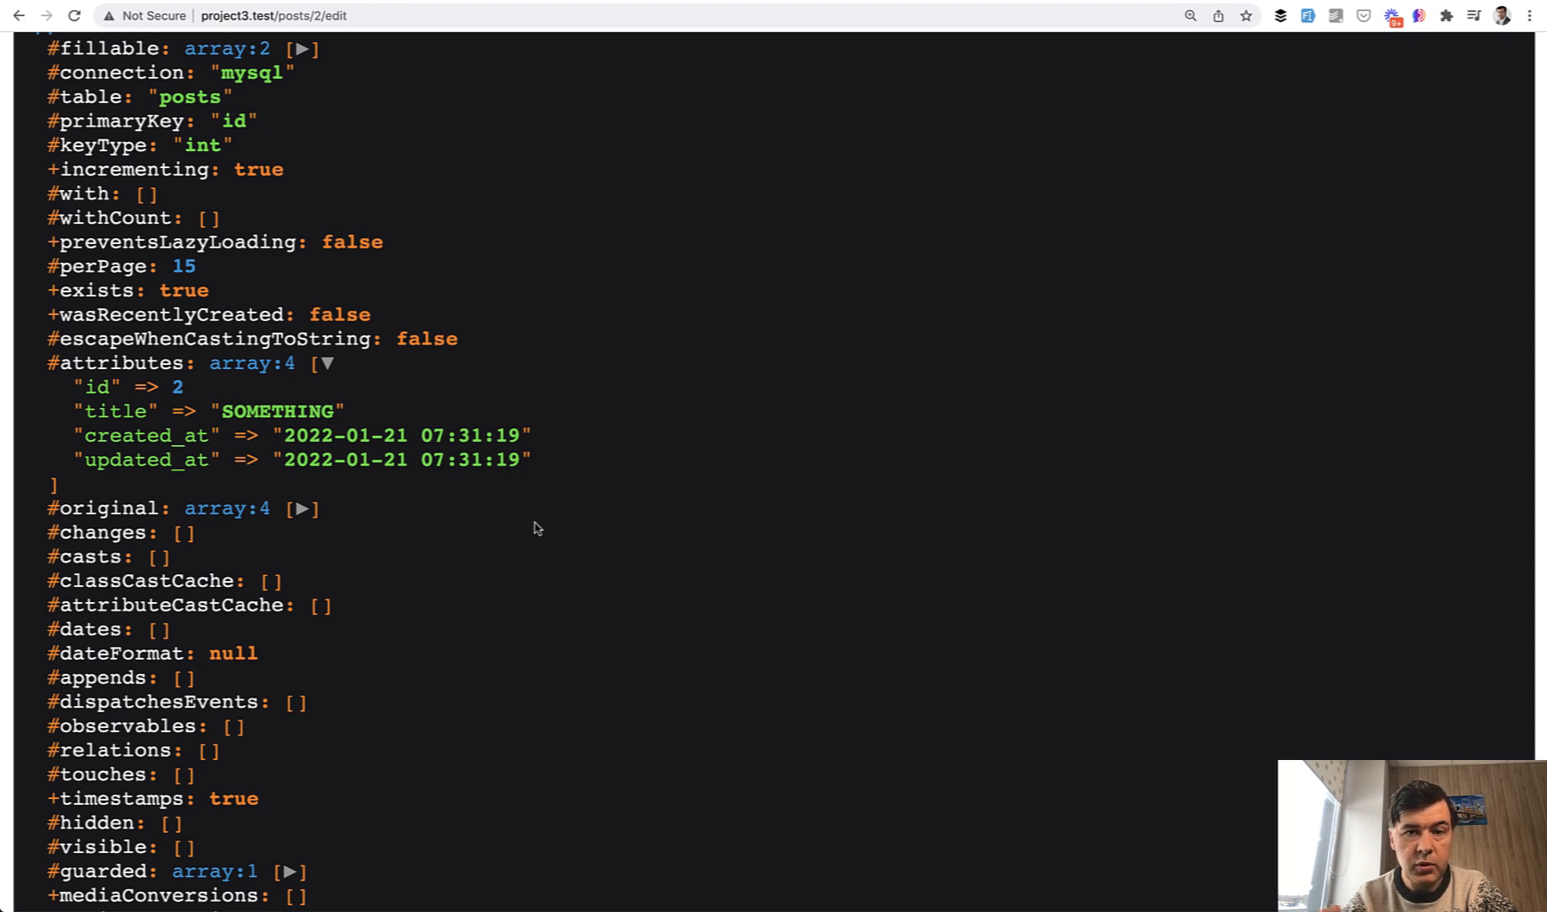
mouse_move(760, 245)
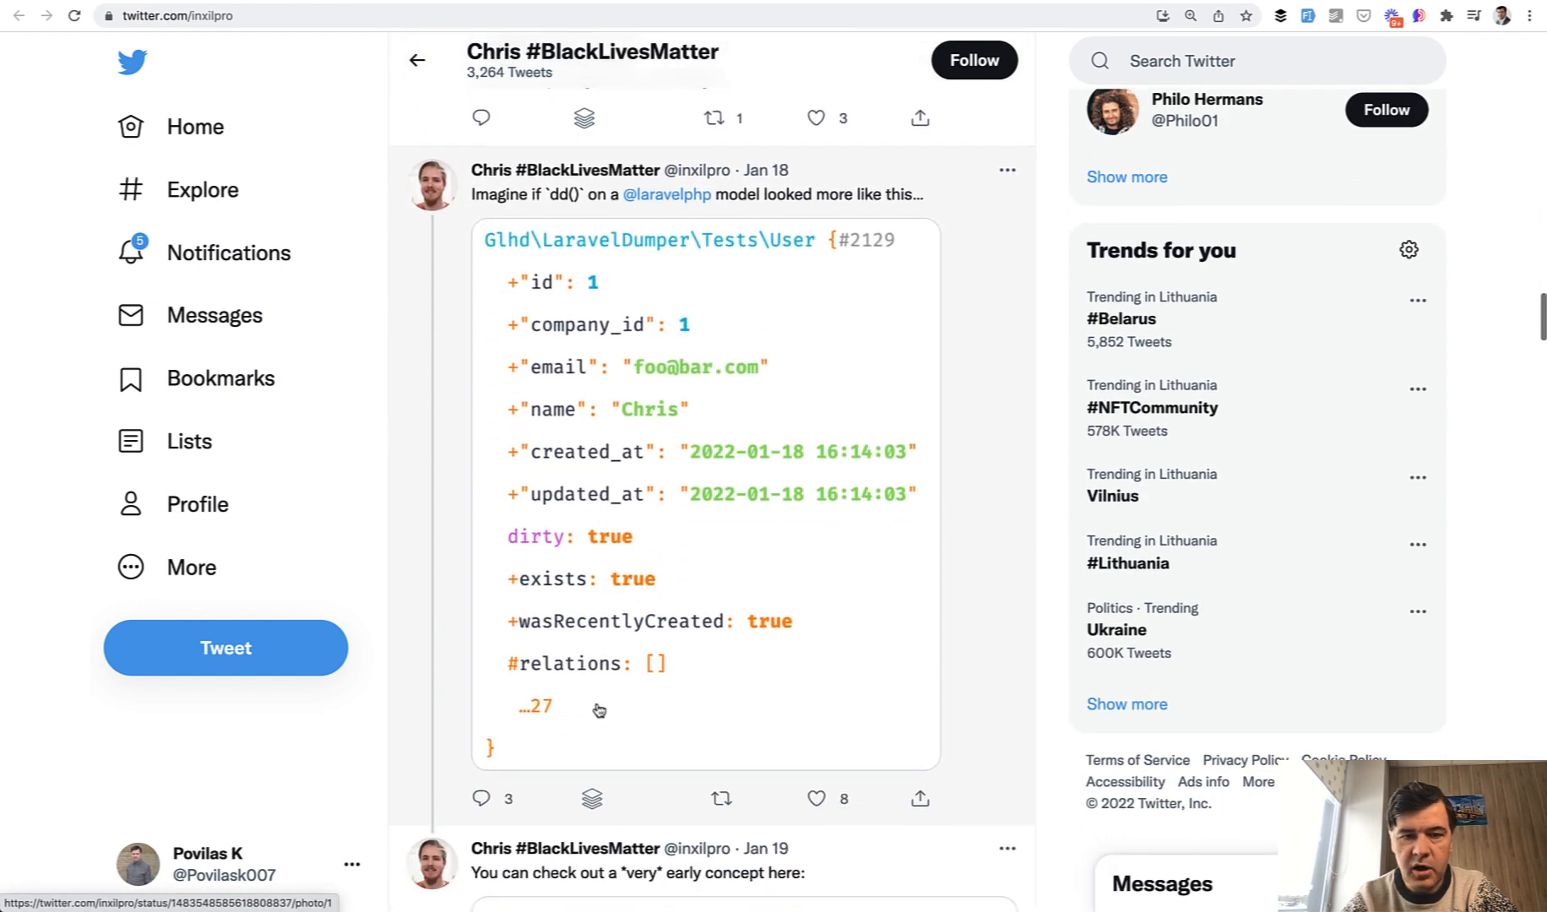
scroll(down, 3)
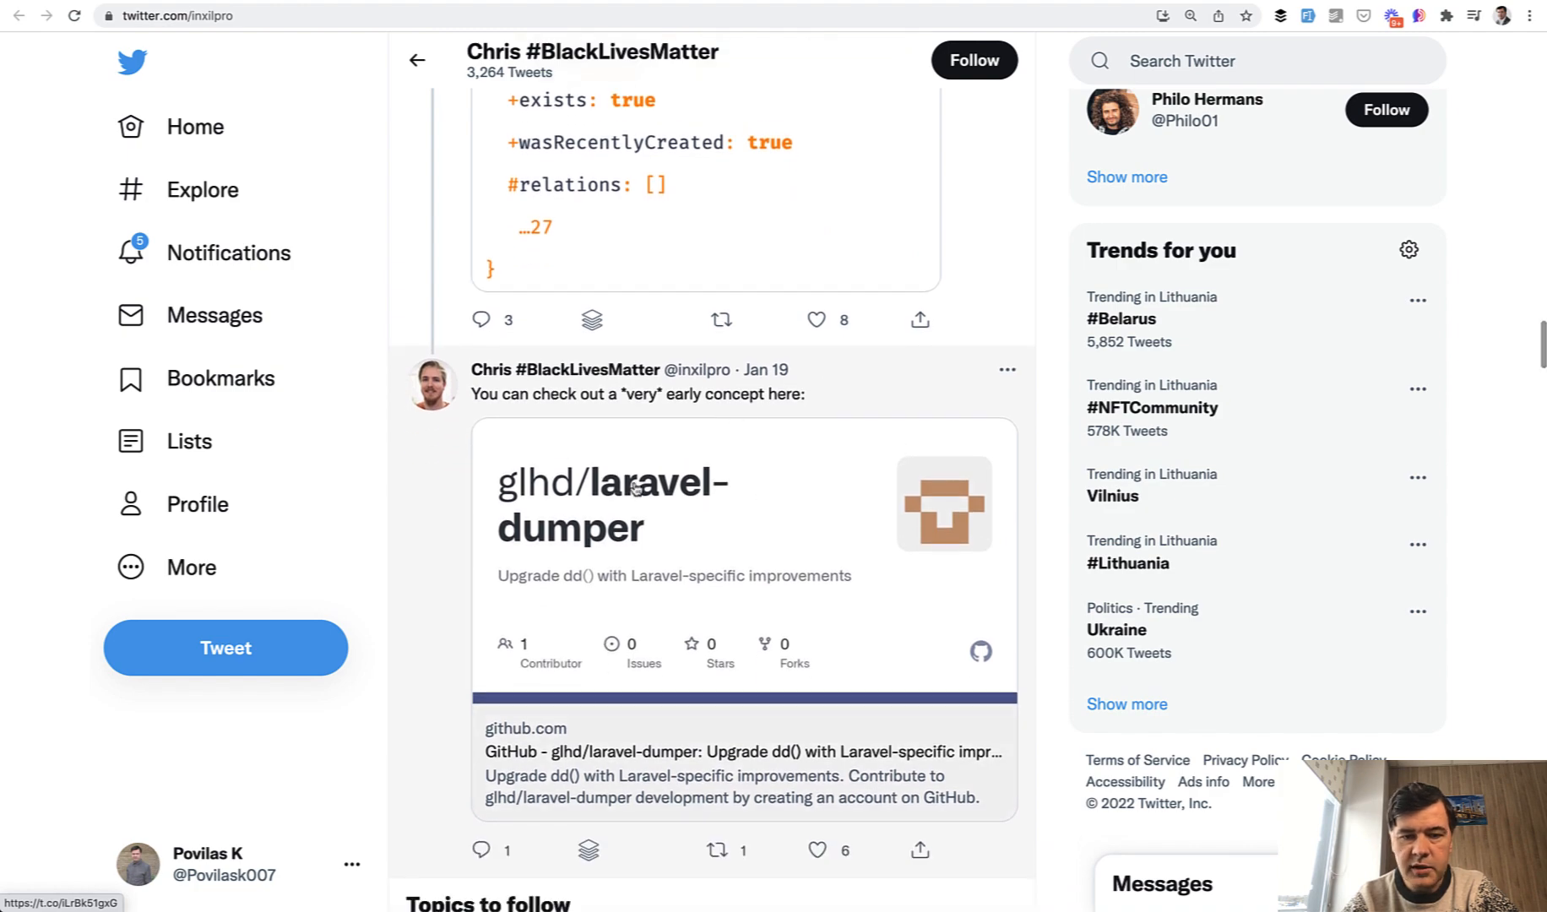
scroll(down, 3)
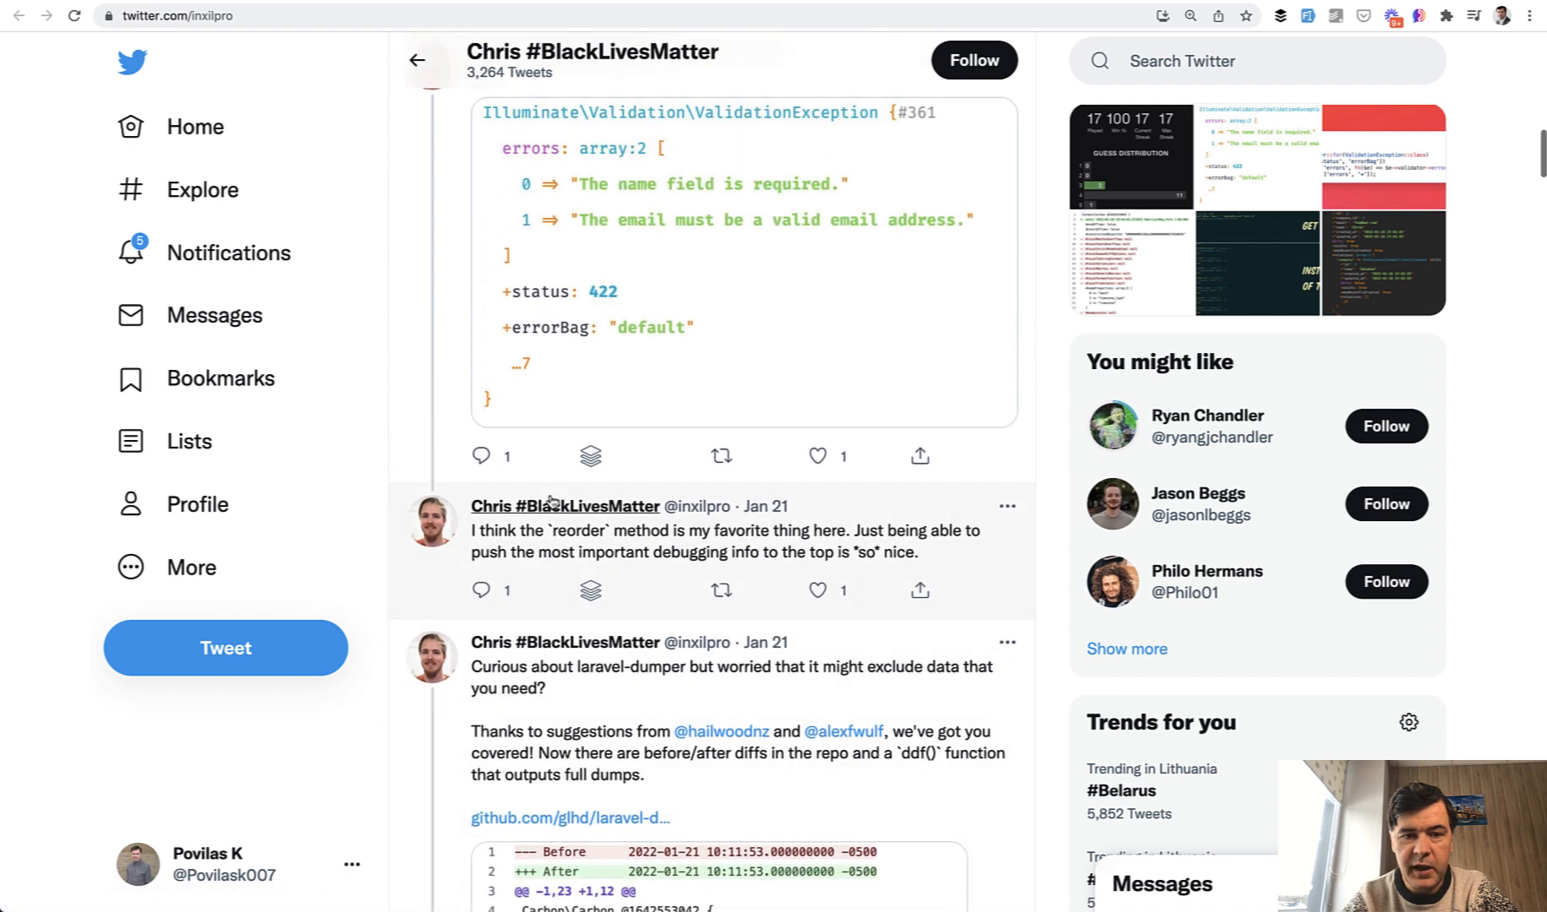
scroll(down, 3)
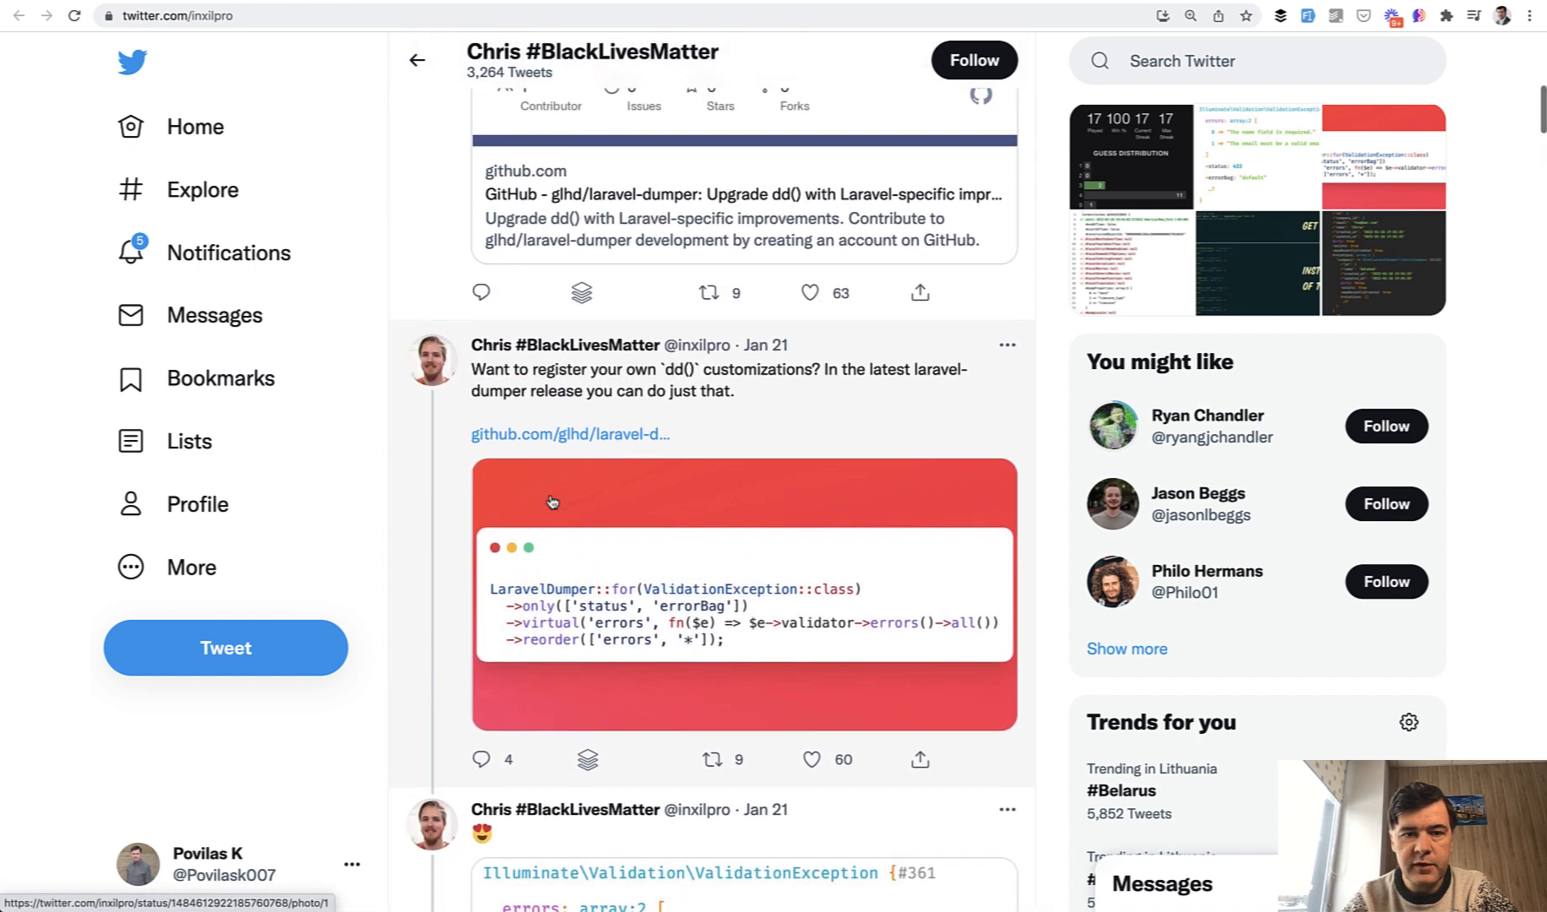
Follow the tweet's github.com/glhd/laravel-dumper link and read the README's dump example.
click(569, 434)
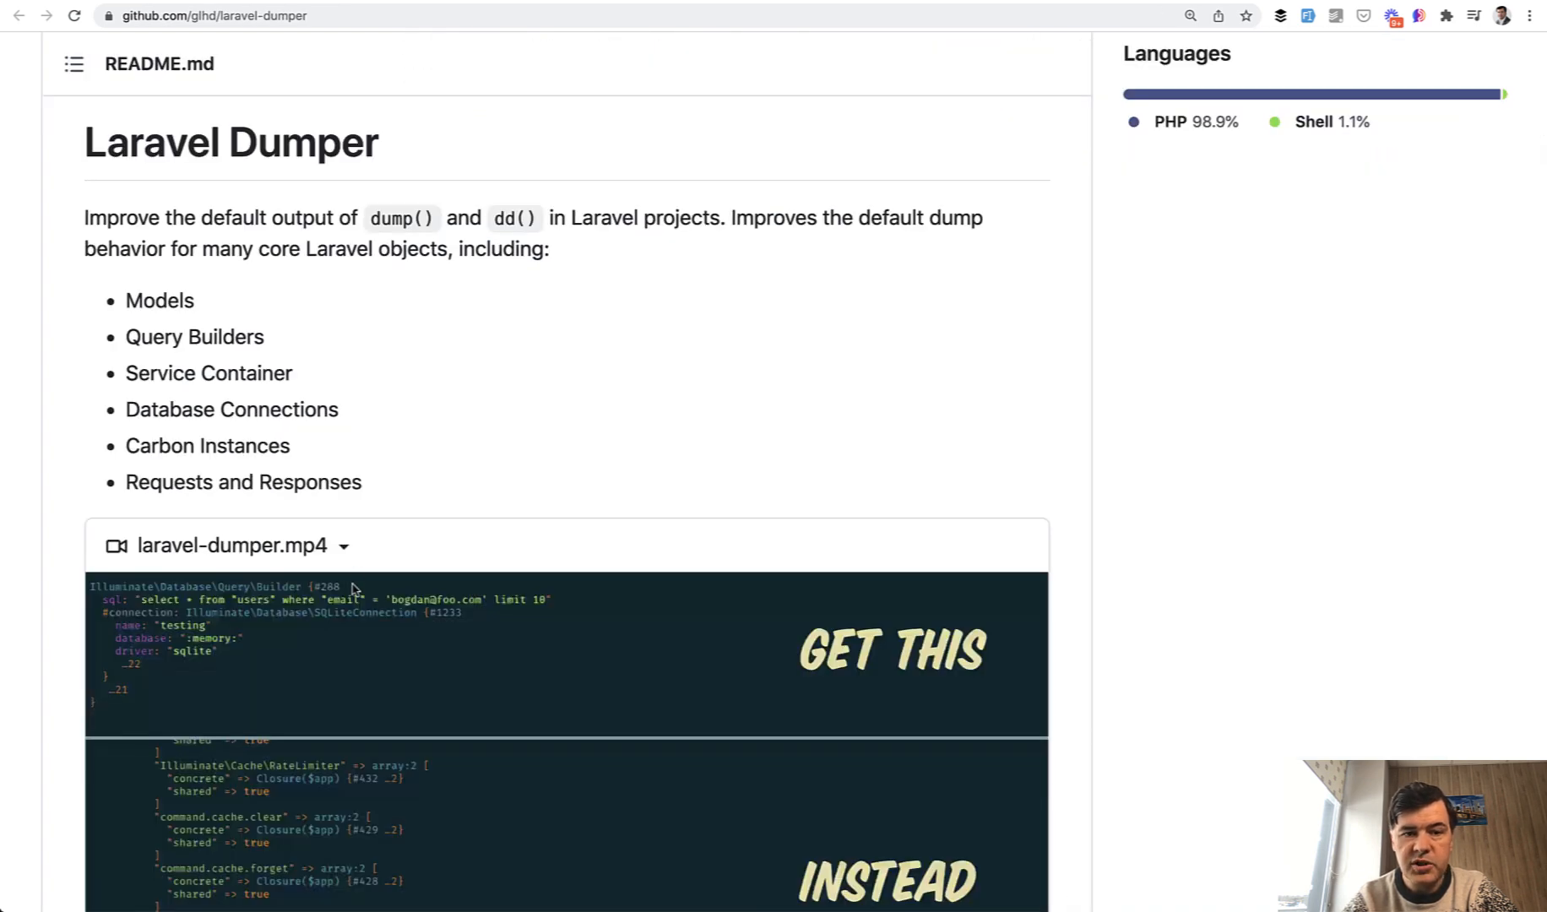
mouse_move(496, 299)
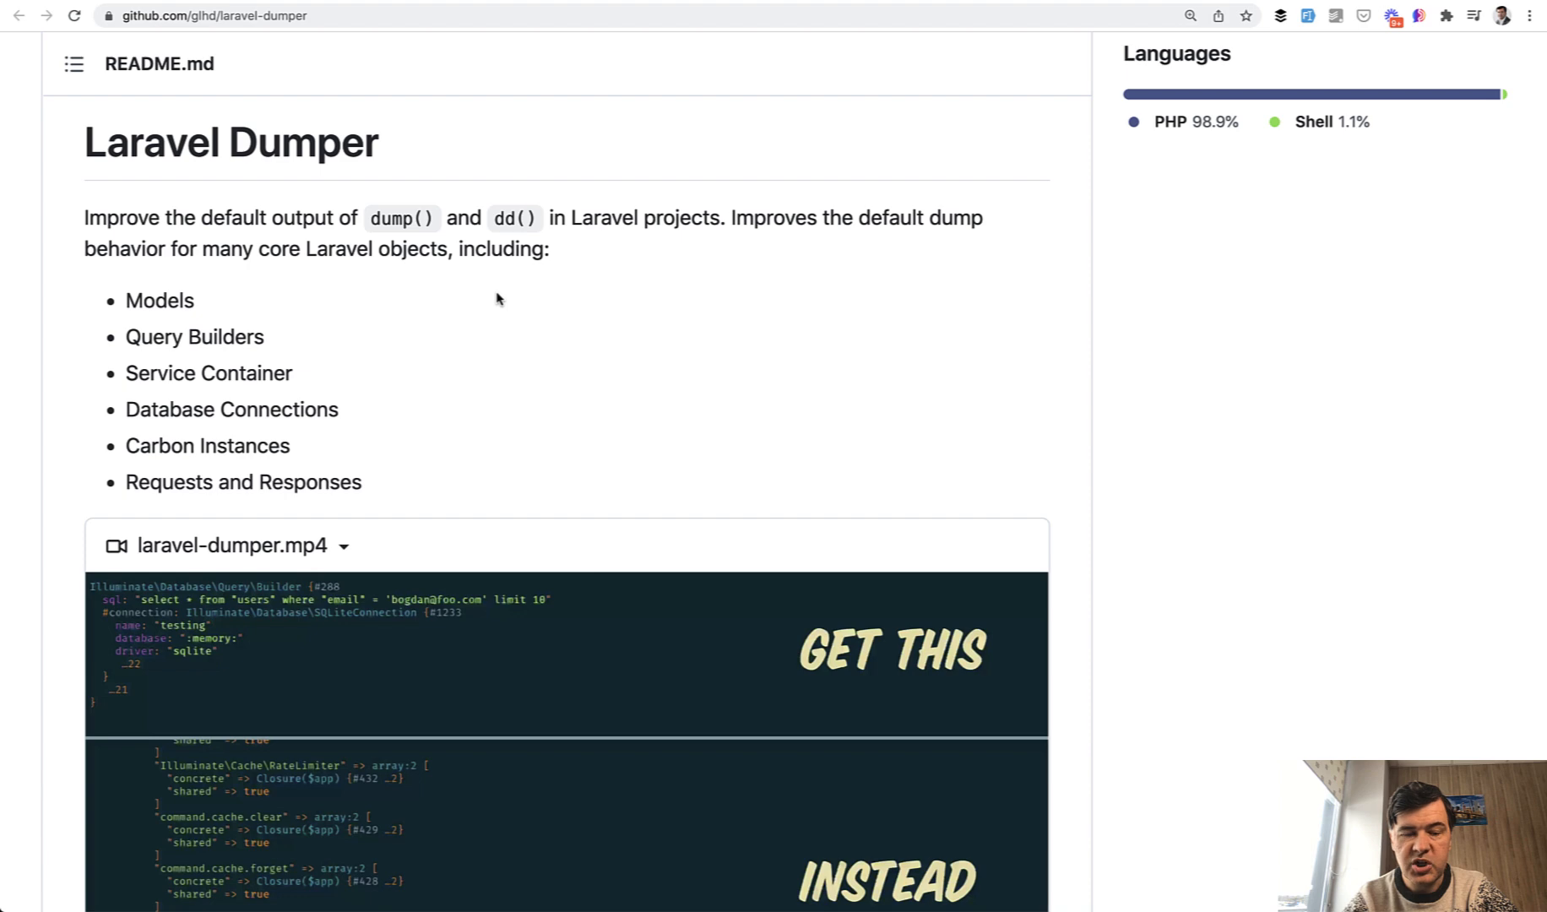
scroll(down, 3)
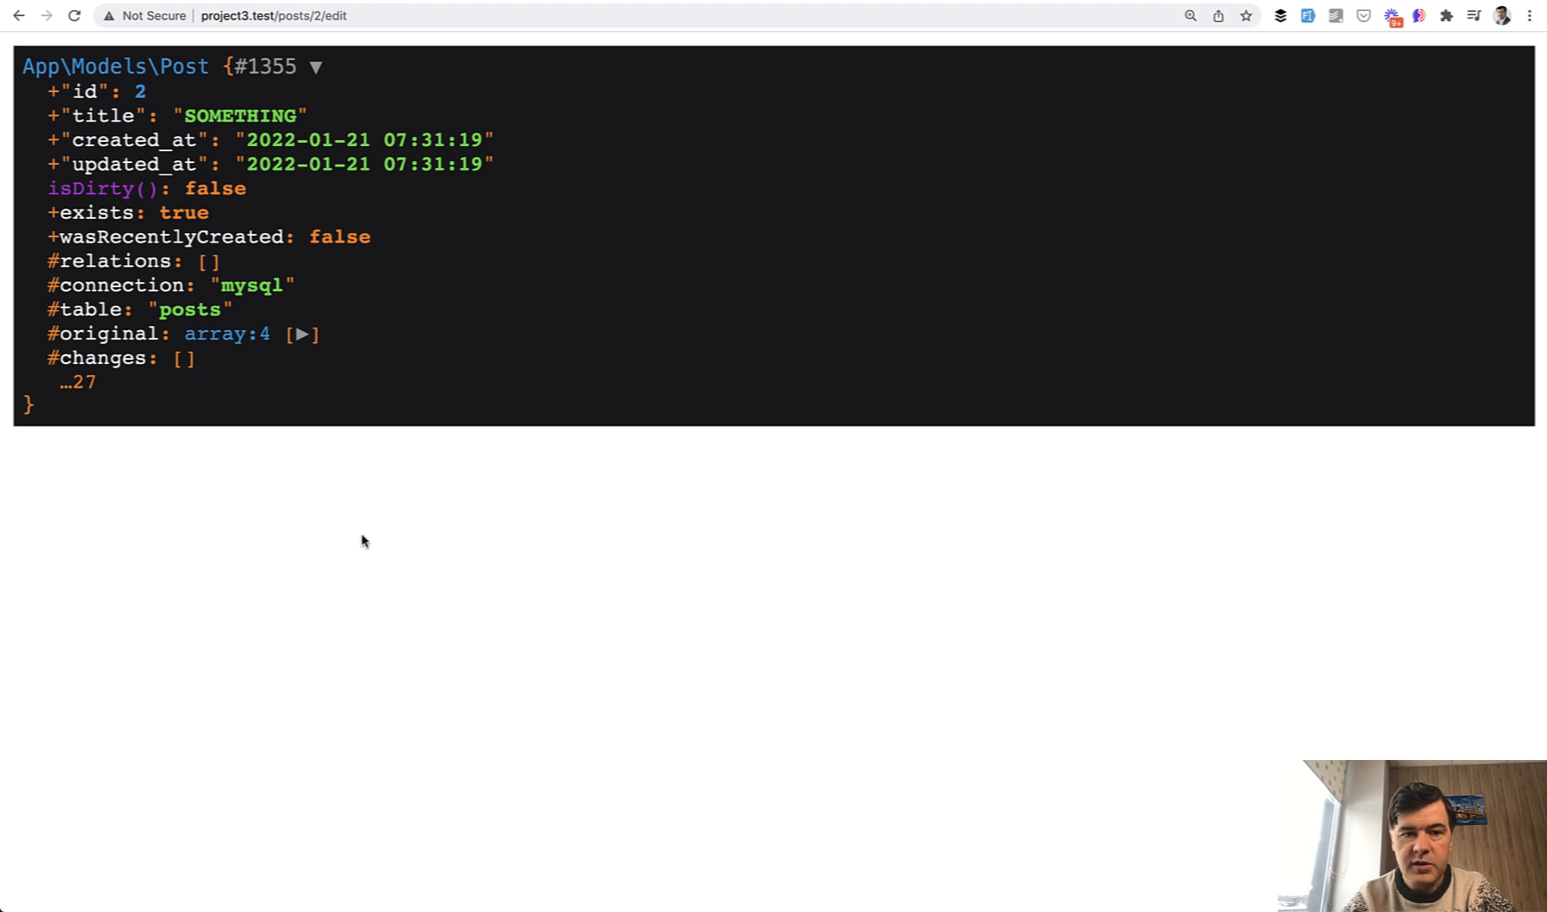
mouse_move(202, 186)
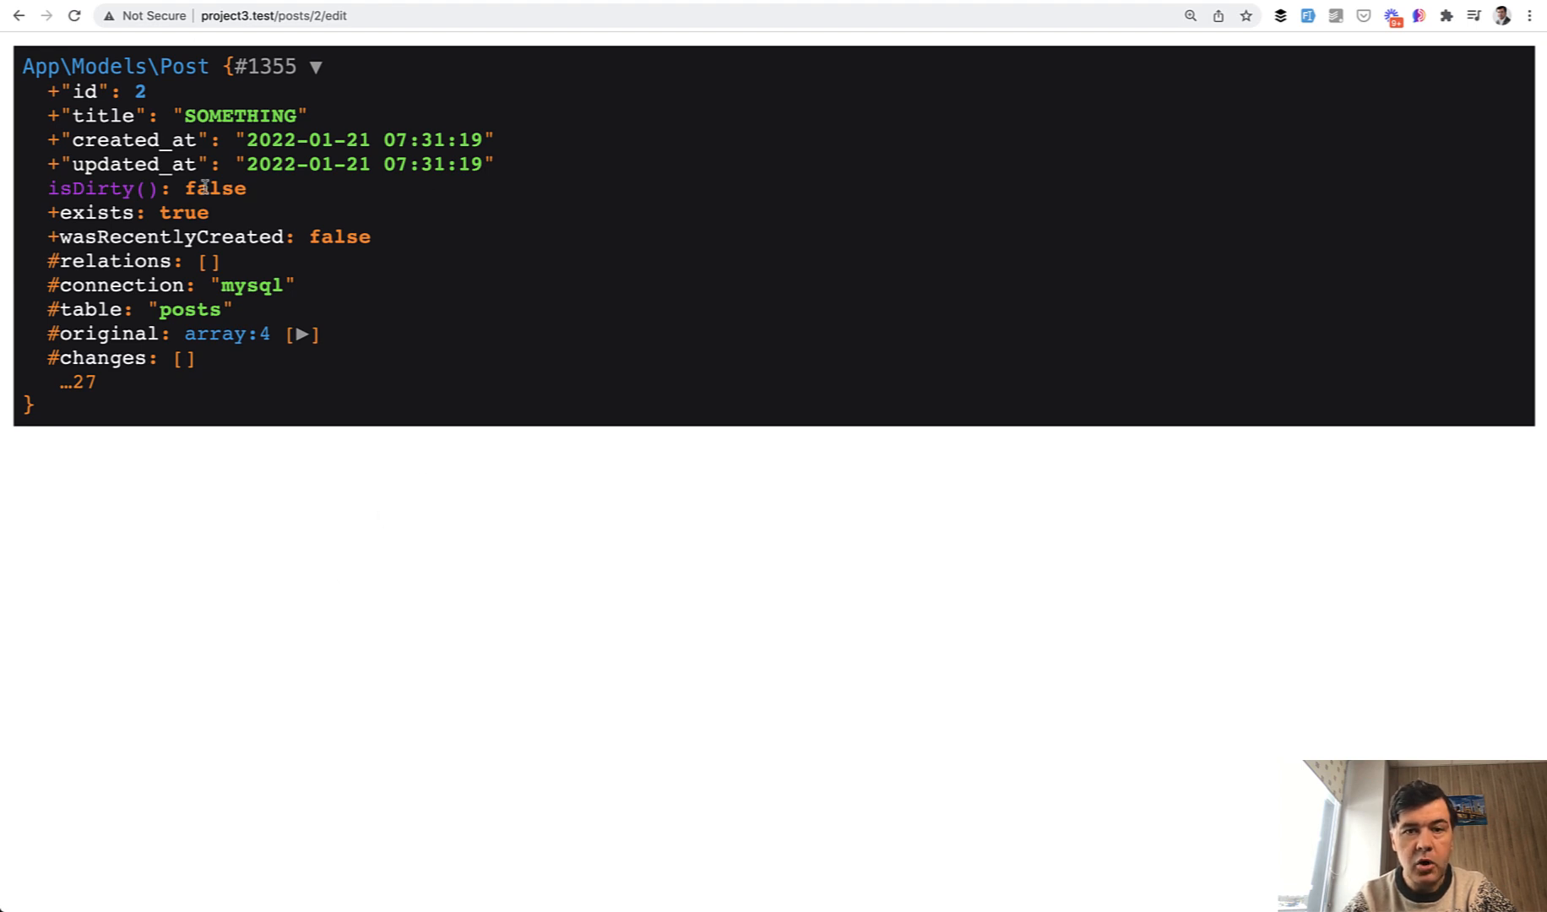
mouse_move(253, 437)
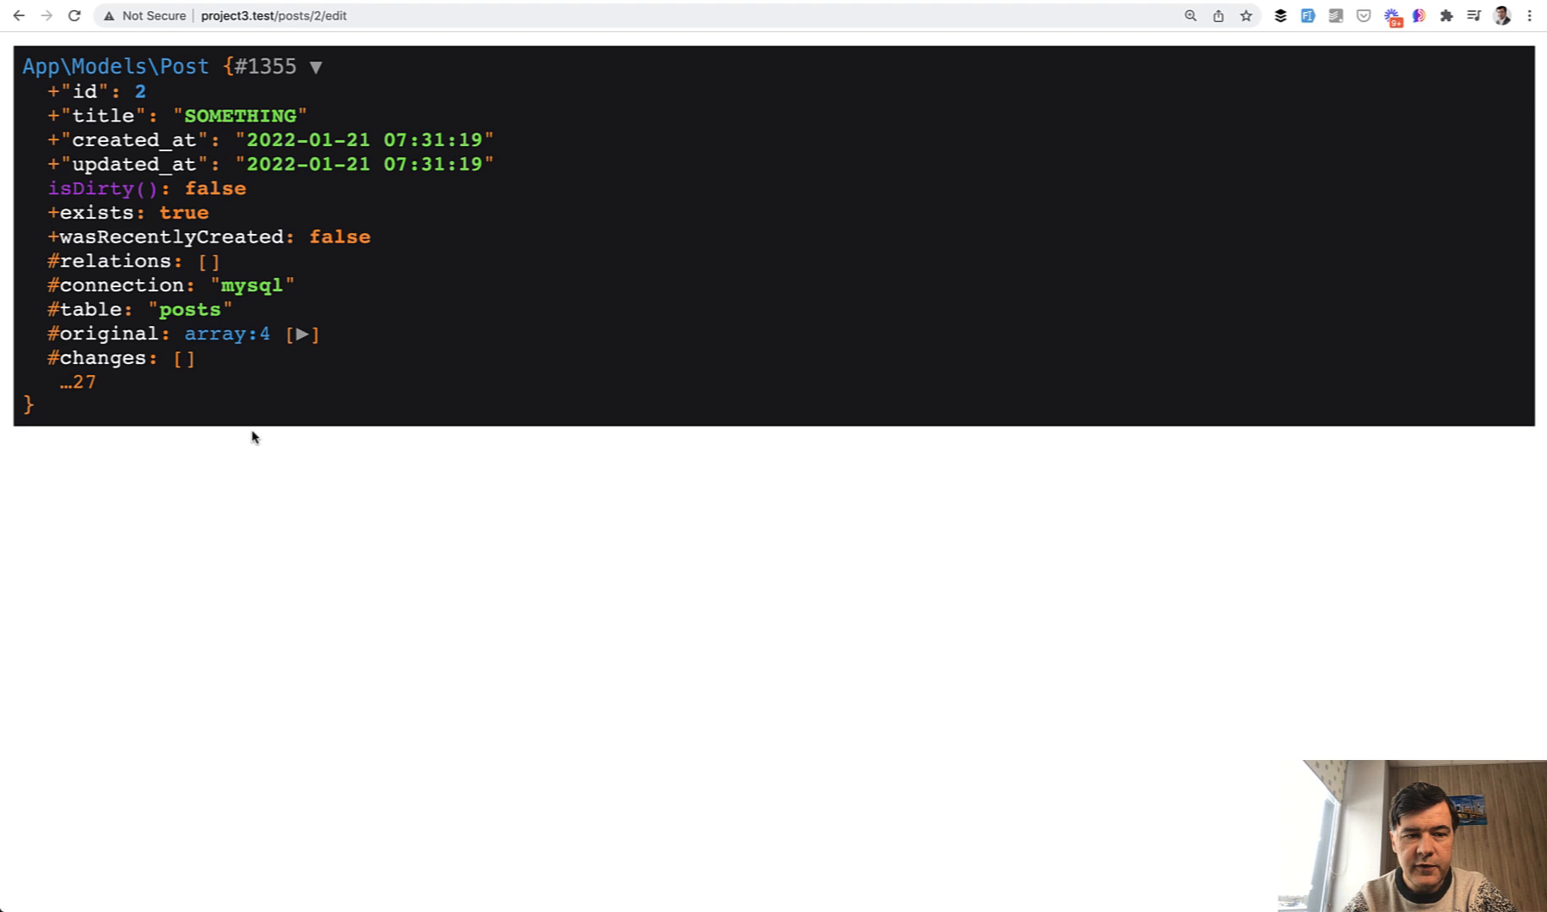
mouse_move(253, 512)
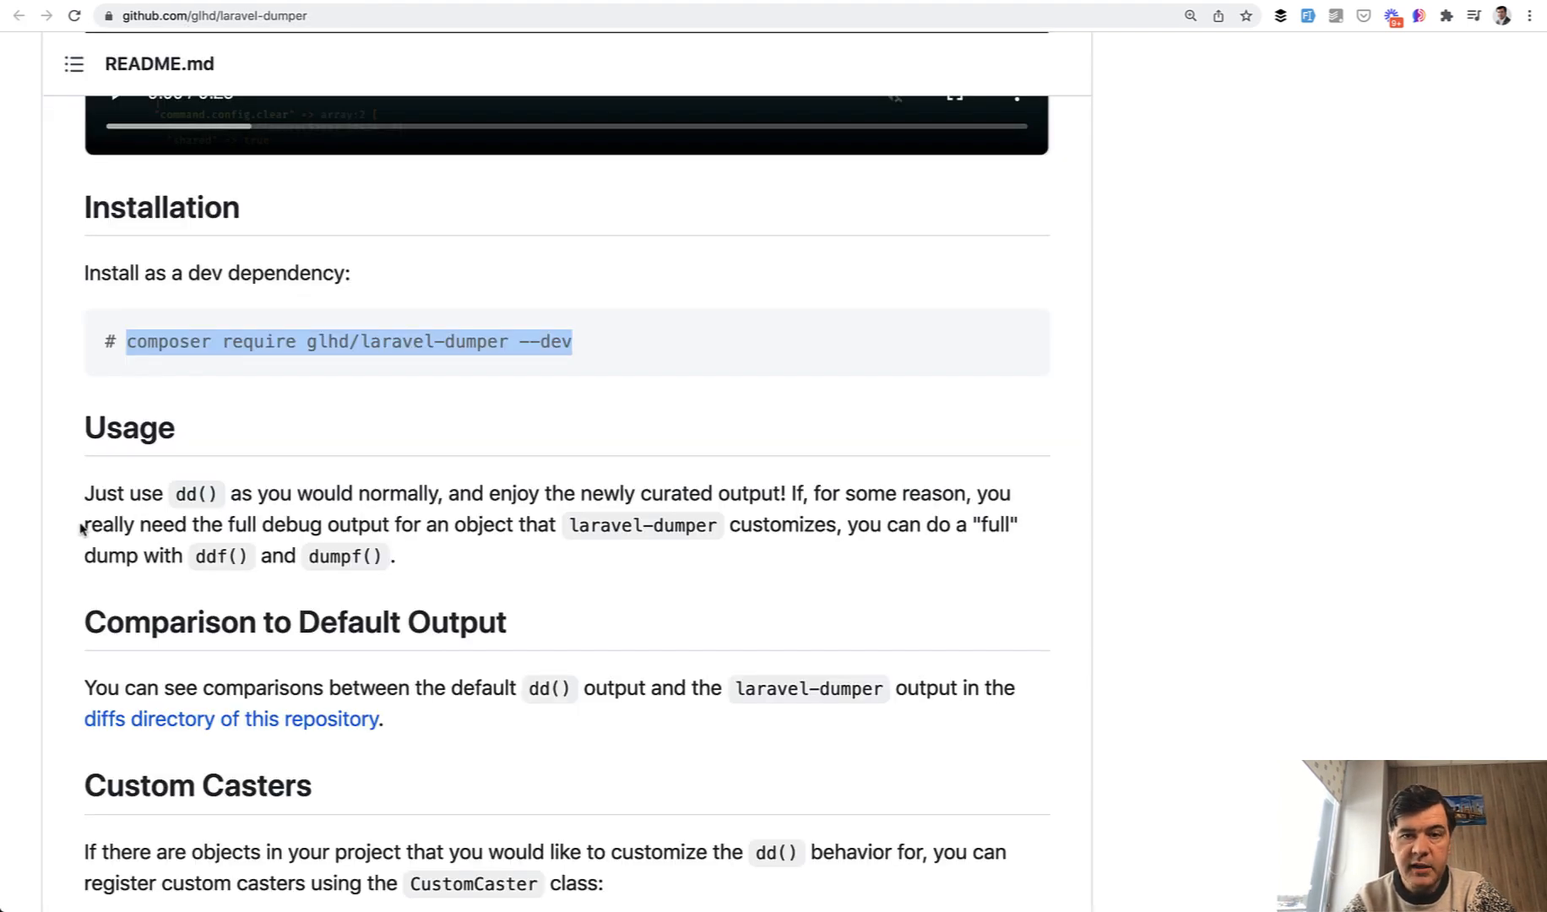
Bring the README's Custom Casters example, CustomCaster usage and $order rules into view.
scroll(down, 3)
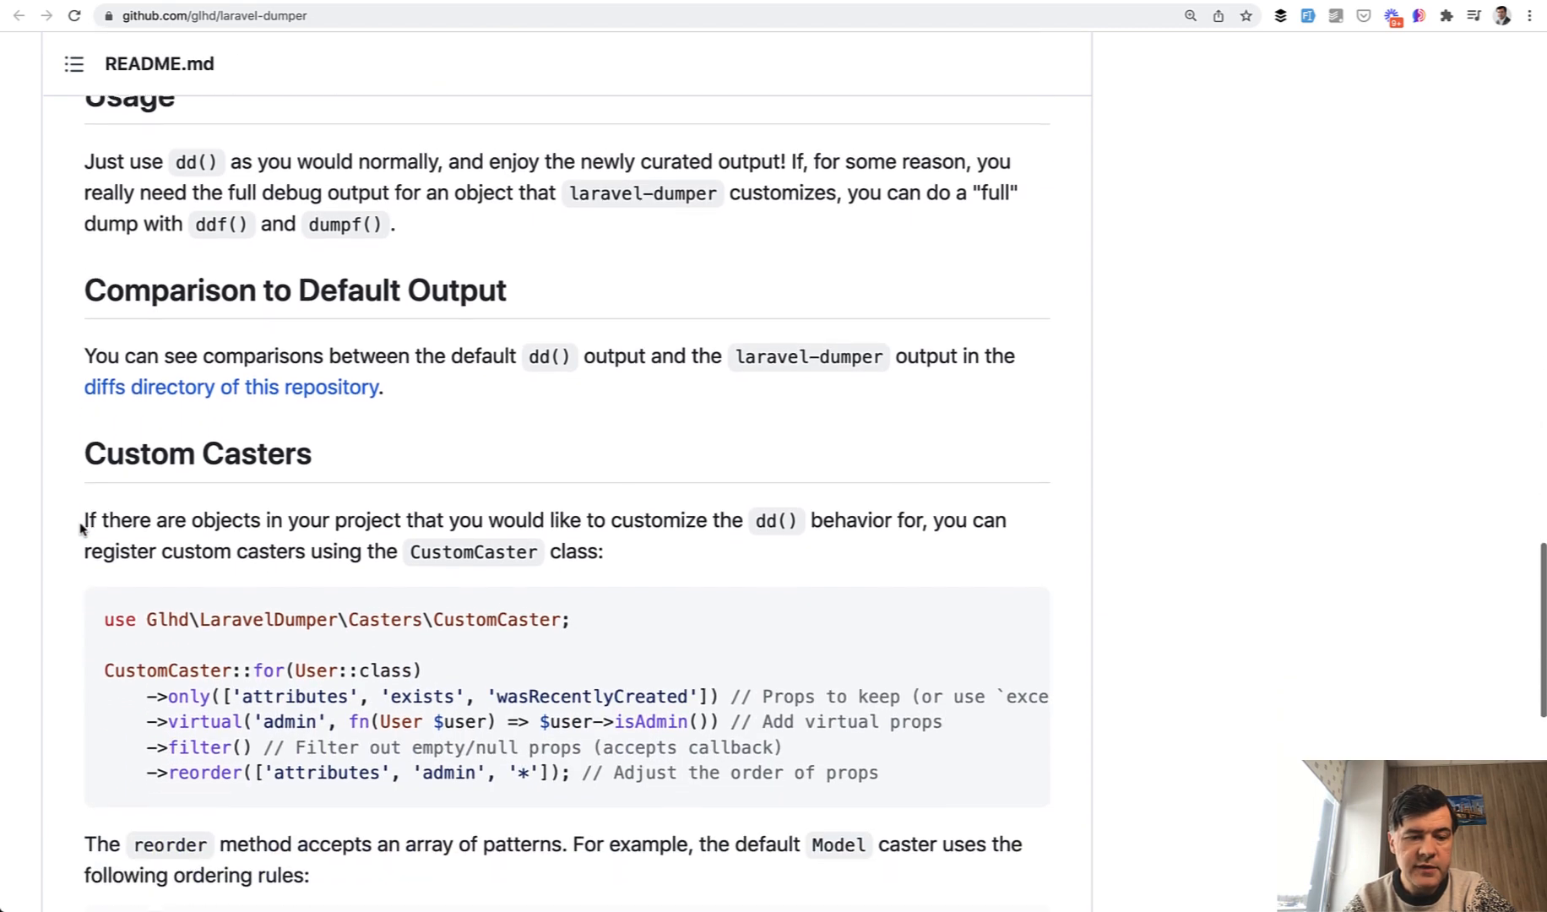
scroll(down, 3)
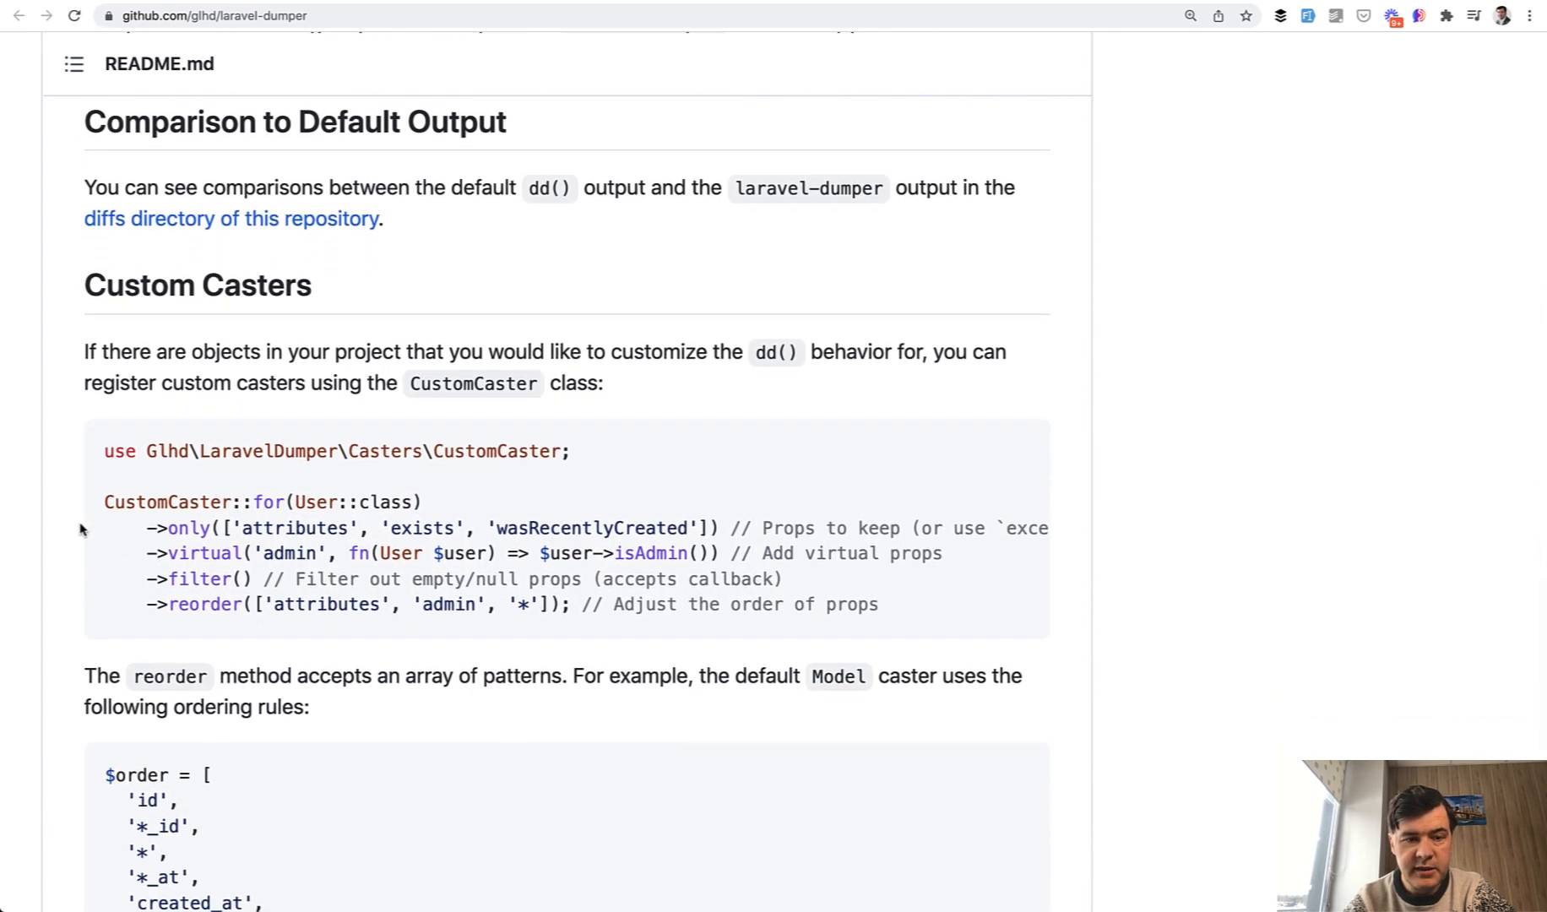
scroll(down, 3)
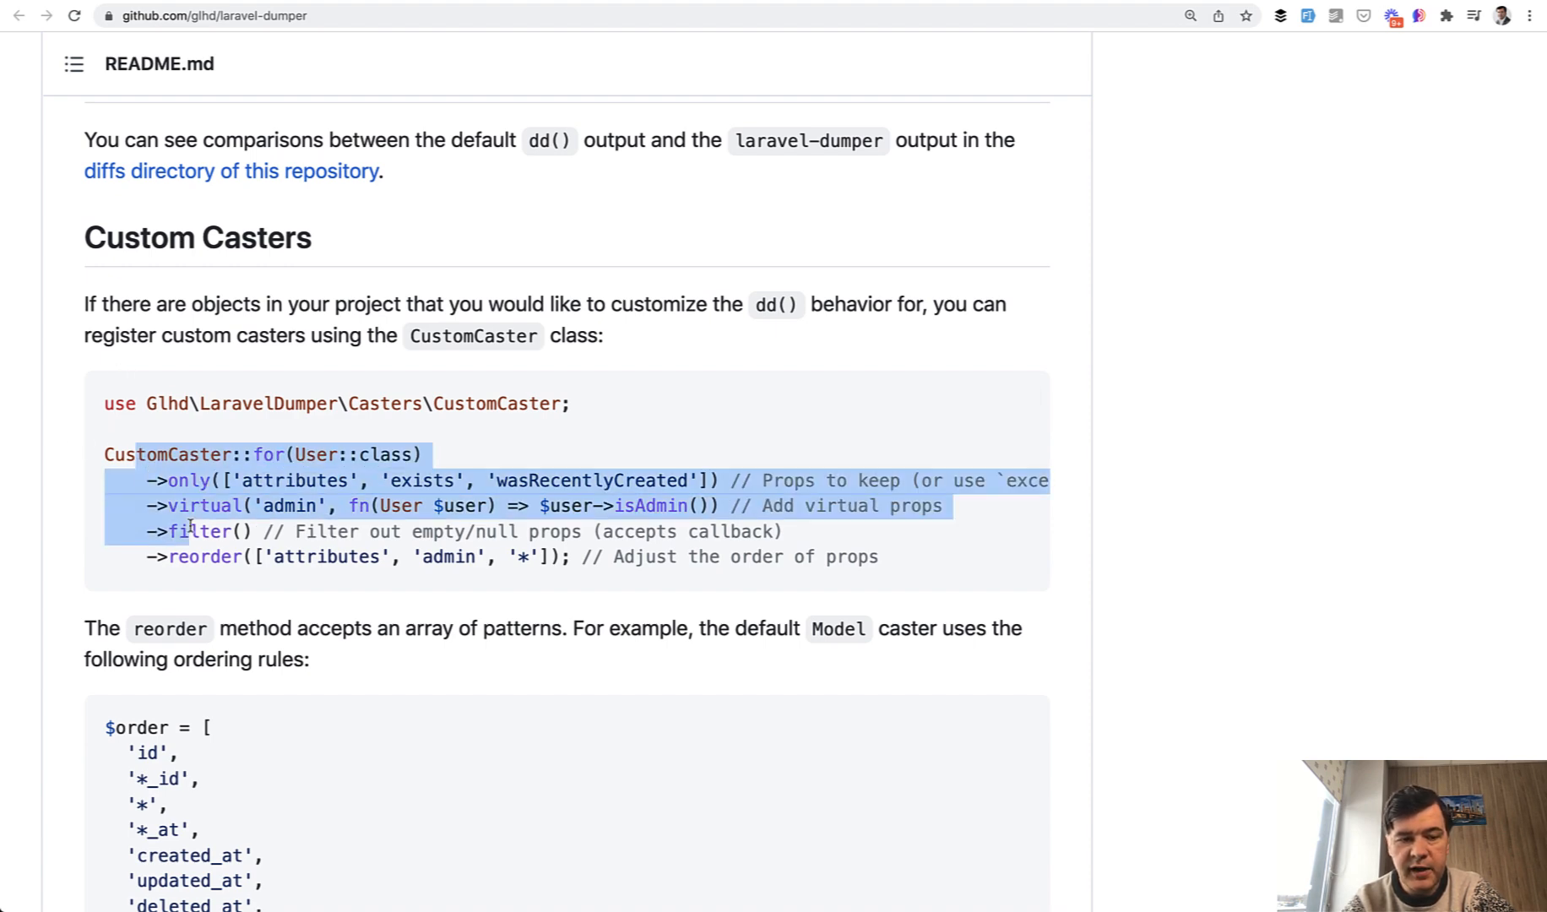
click(295, 454)
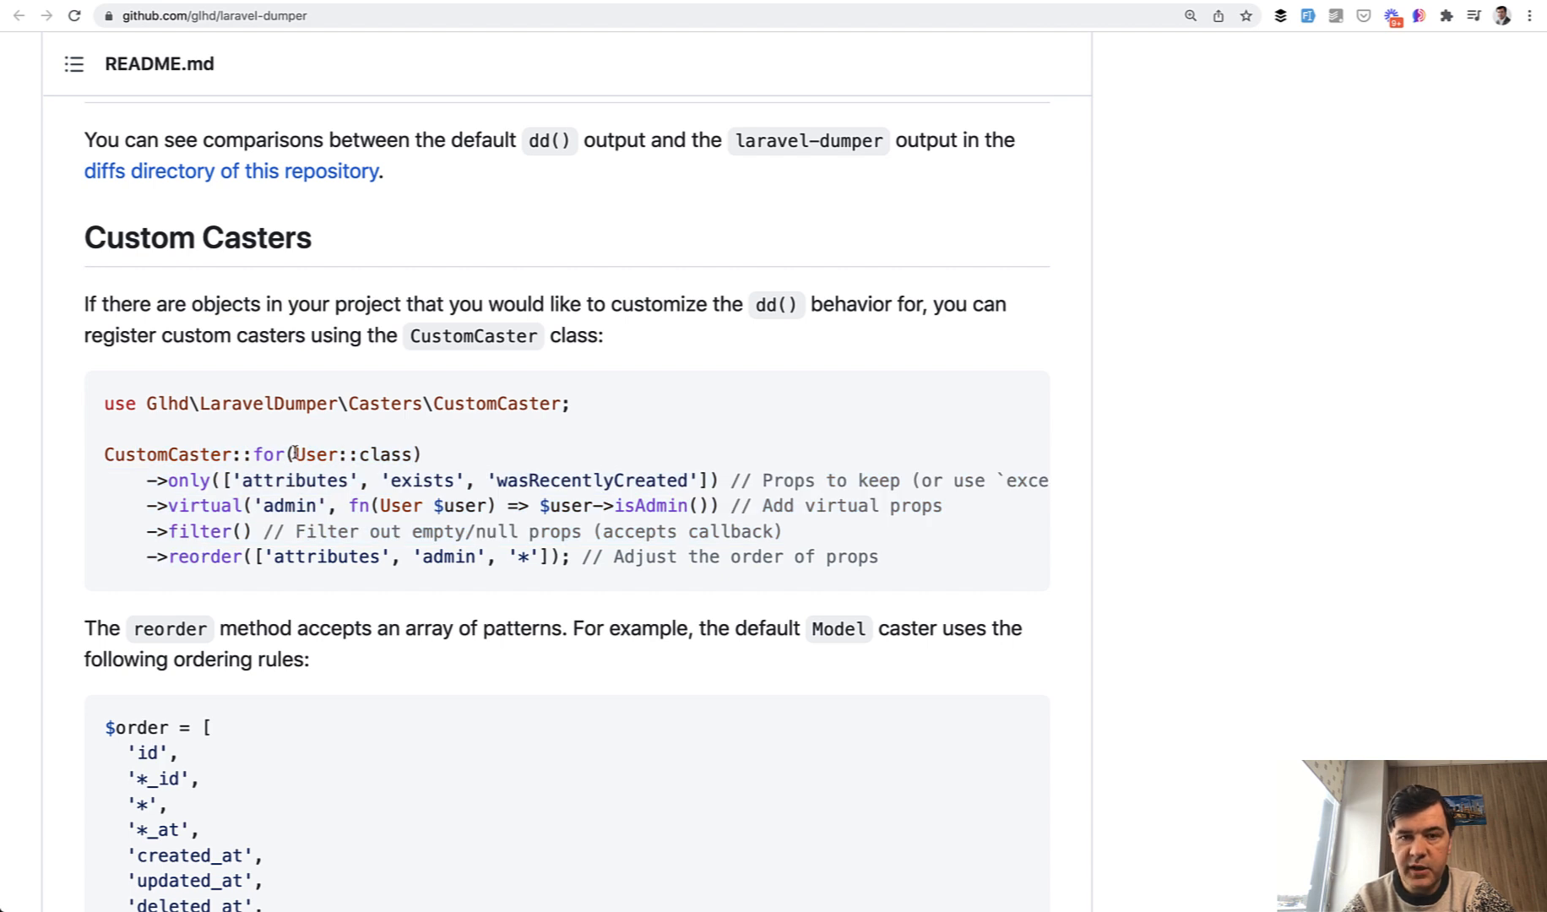
double_click(344, 454)
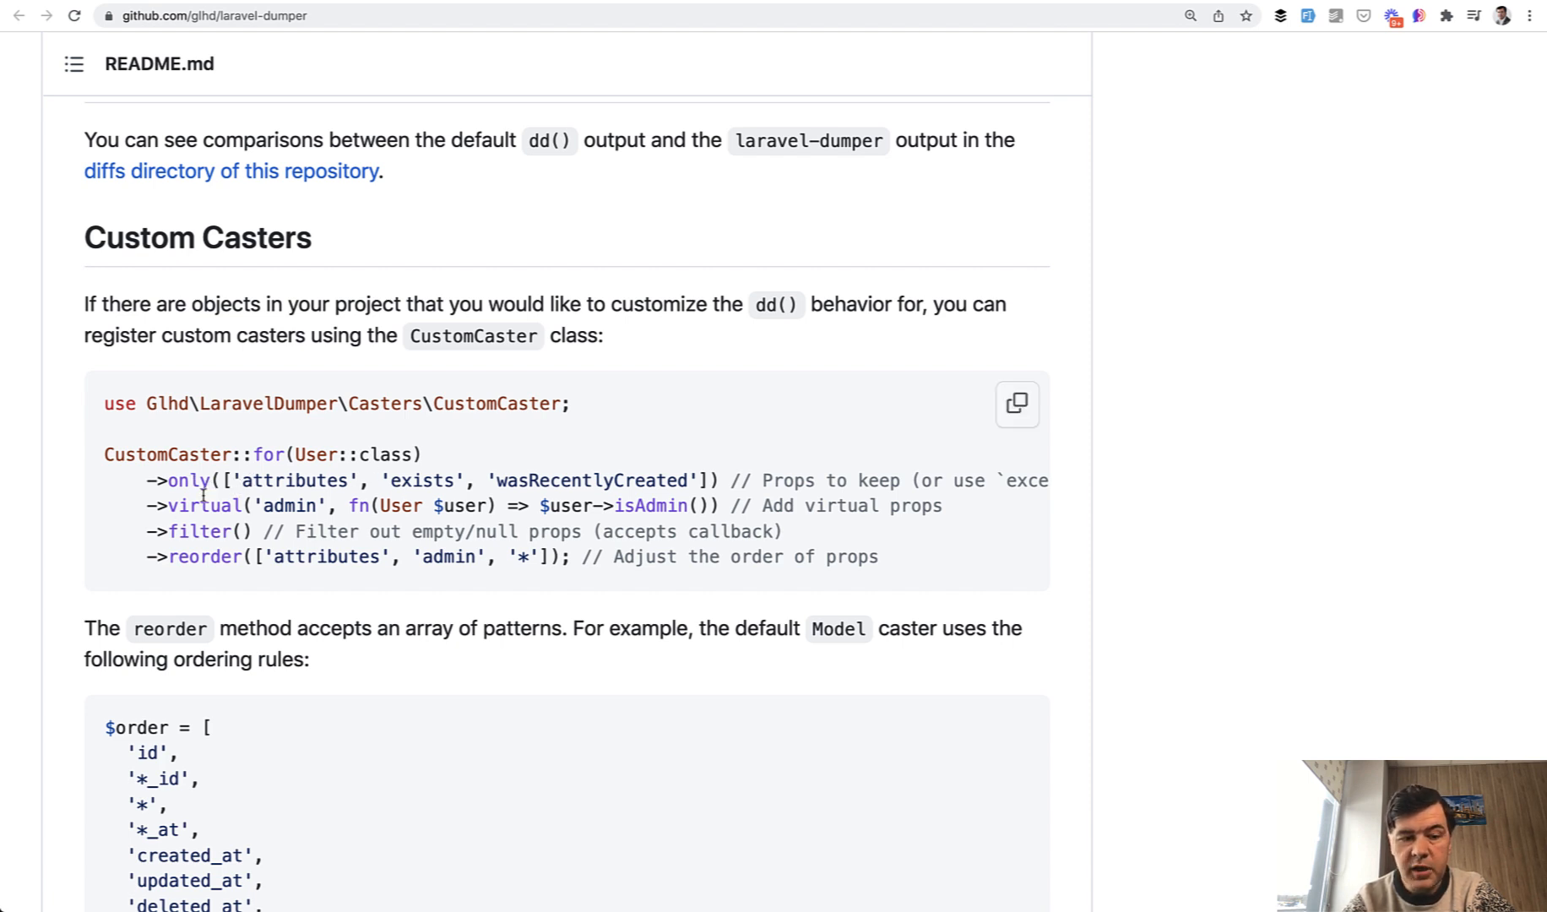
mouse_move(613, 522)
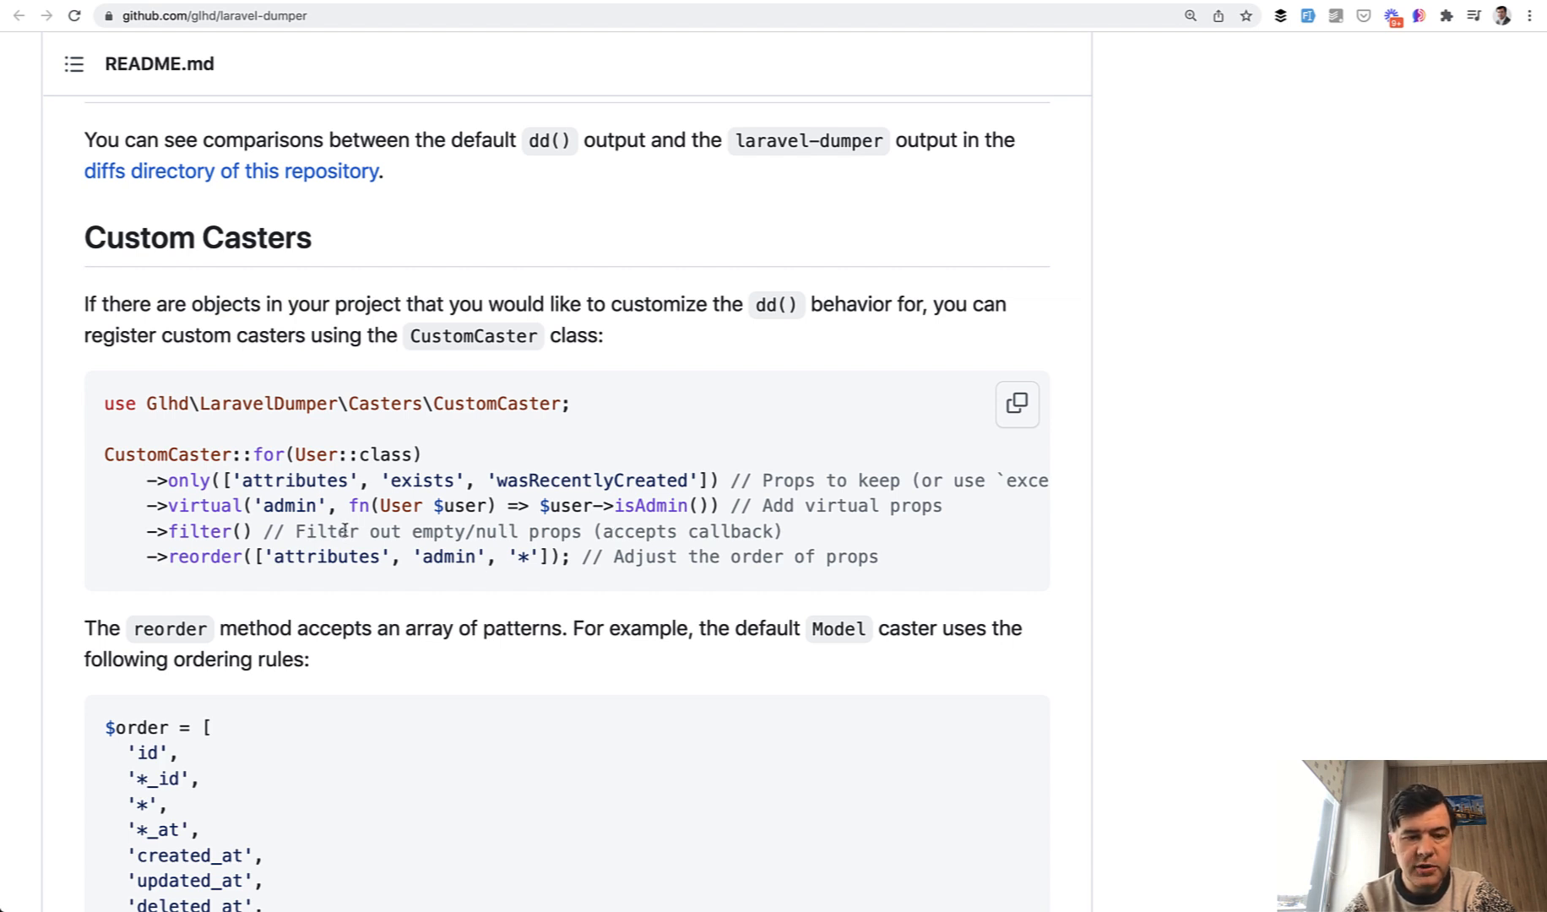
mouse_move(232, 590)
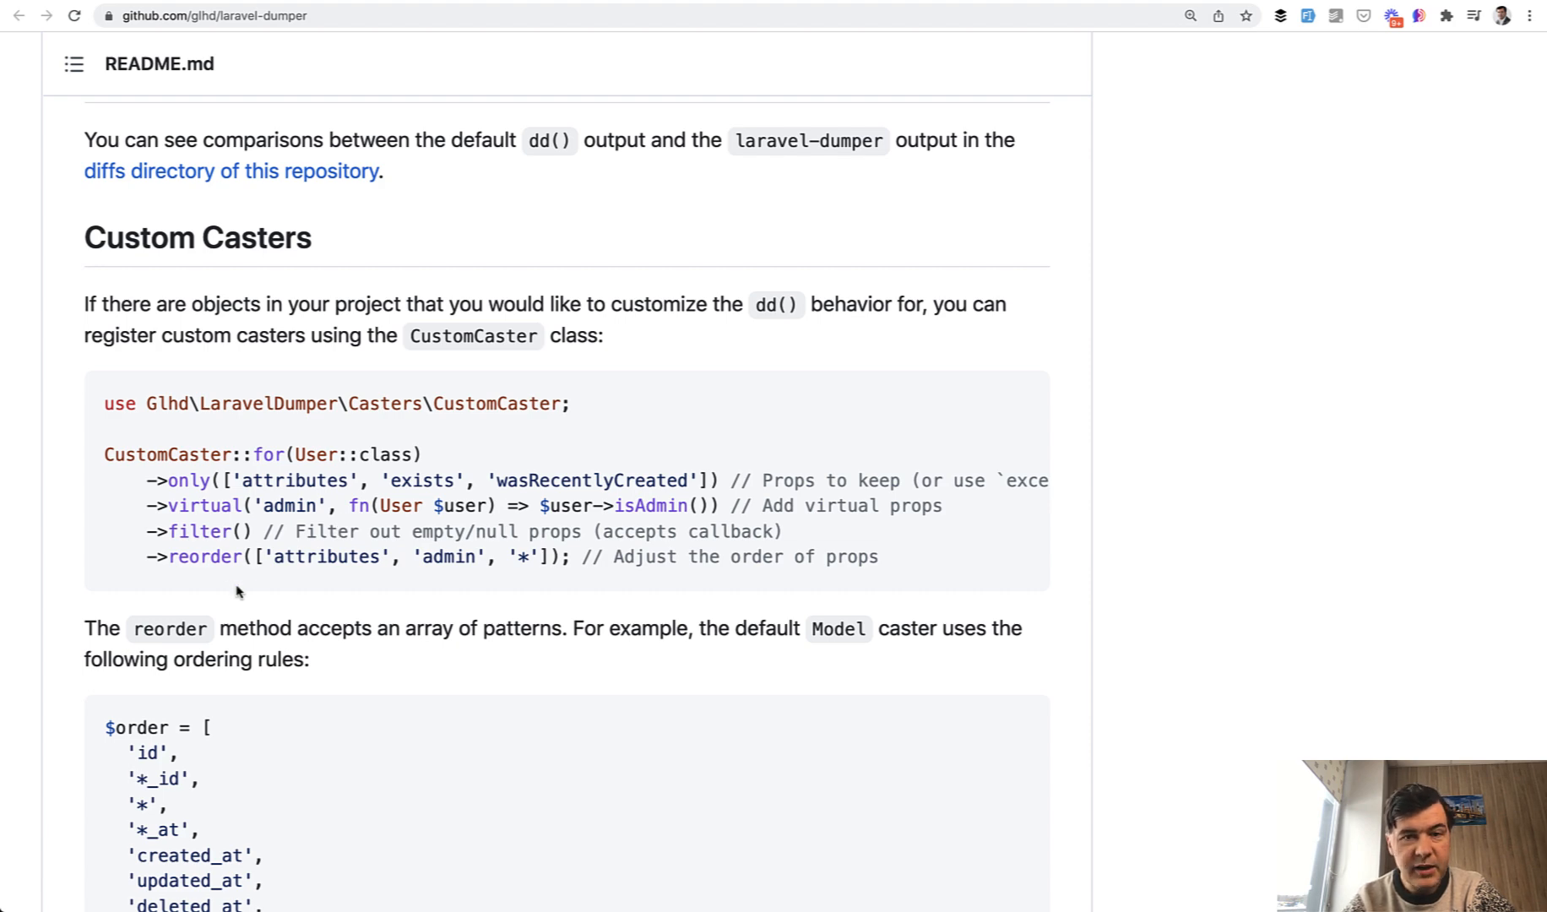
scroll(down, 3)
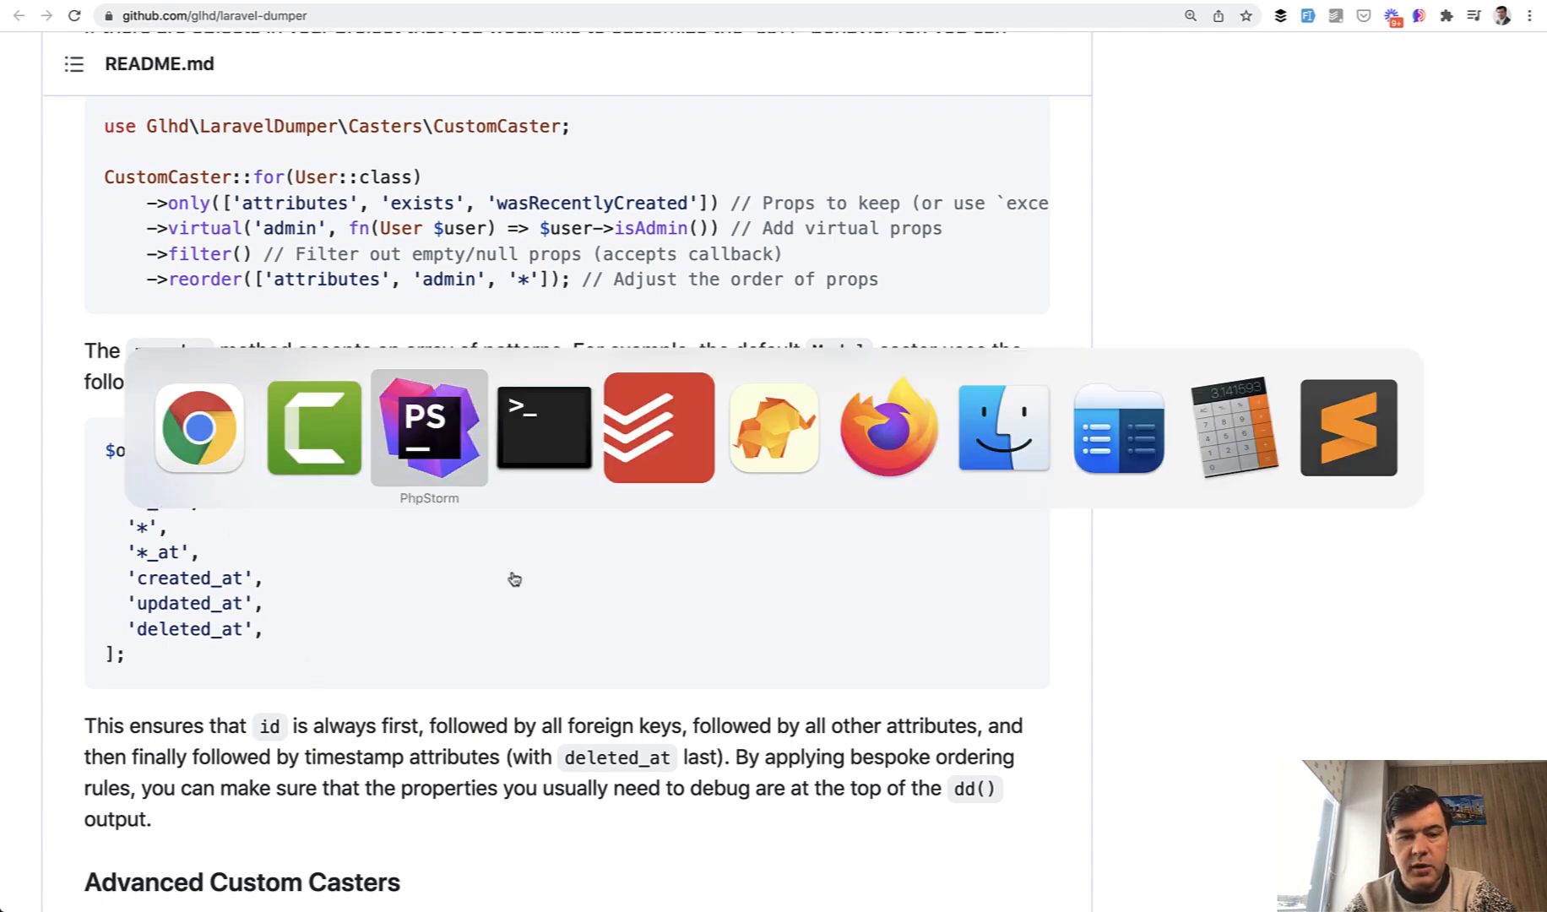
Review the Post CustomCaster in AppServiceProvider boot() with its only and reorder rules.
click(429, 427)
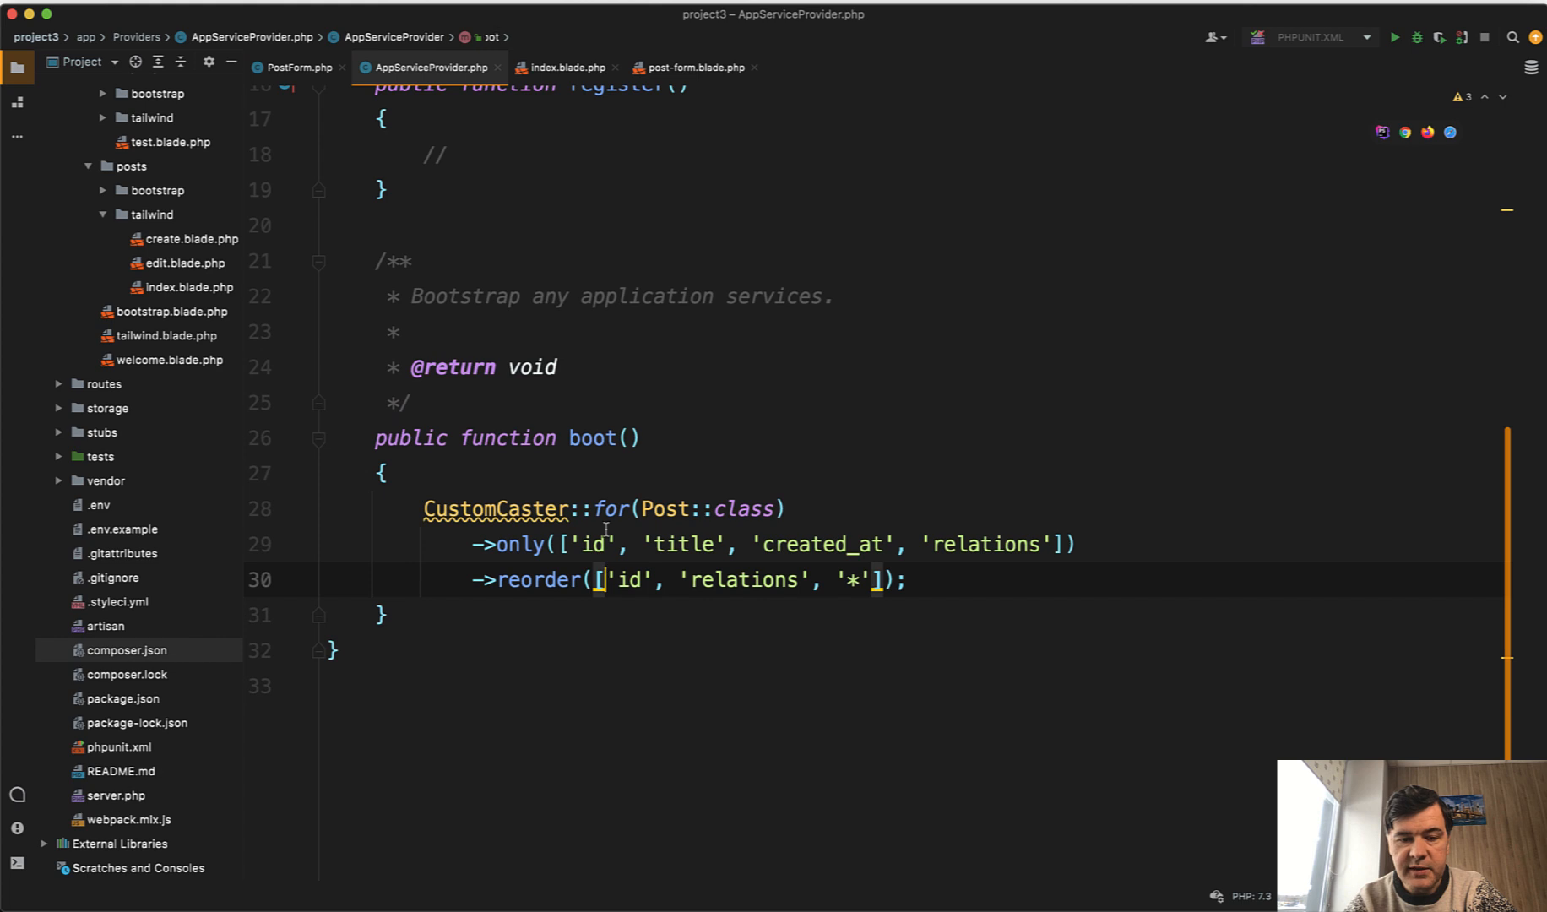
click(503, 508)
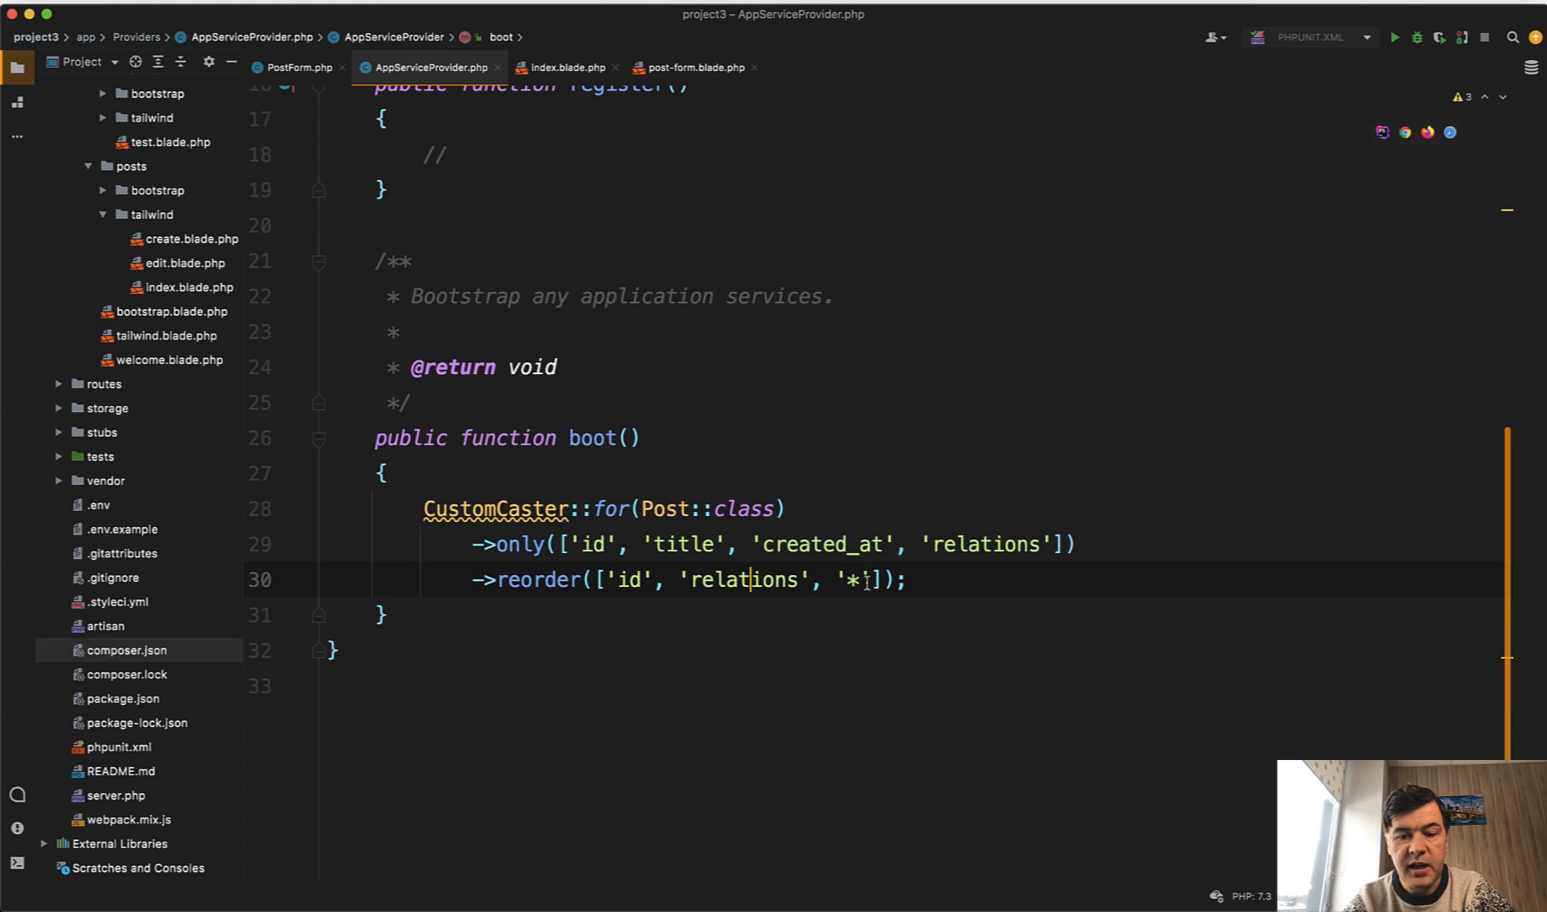
scroll(up, 3)
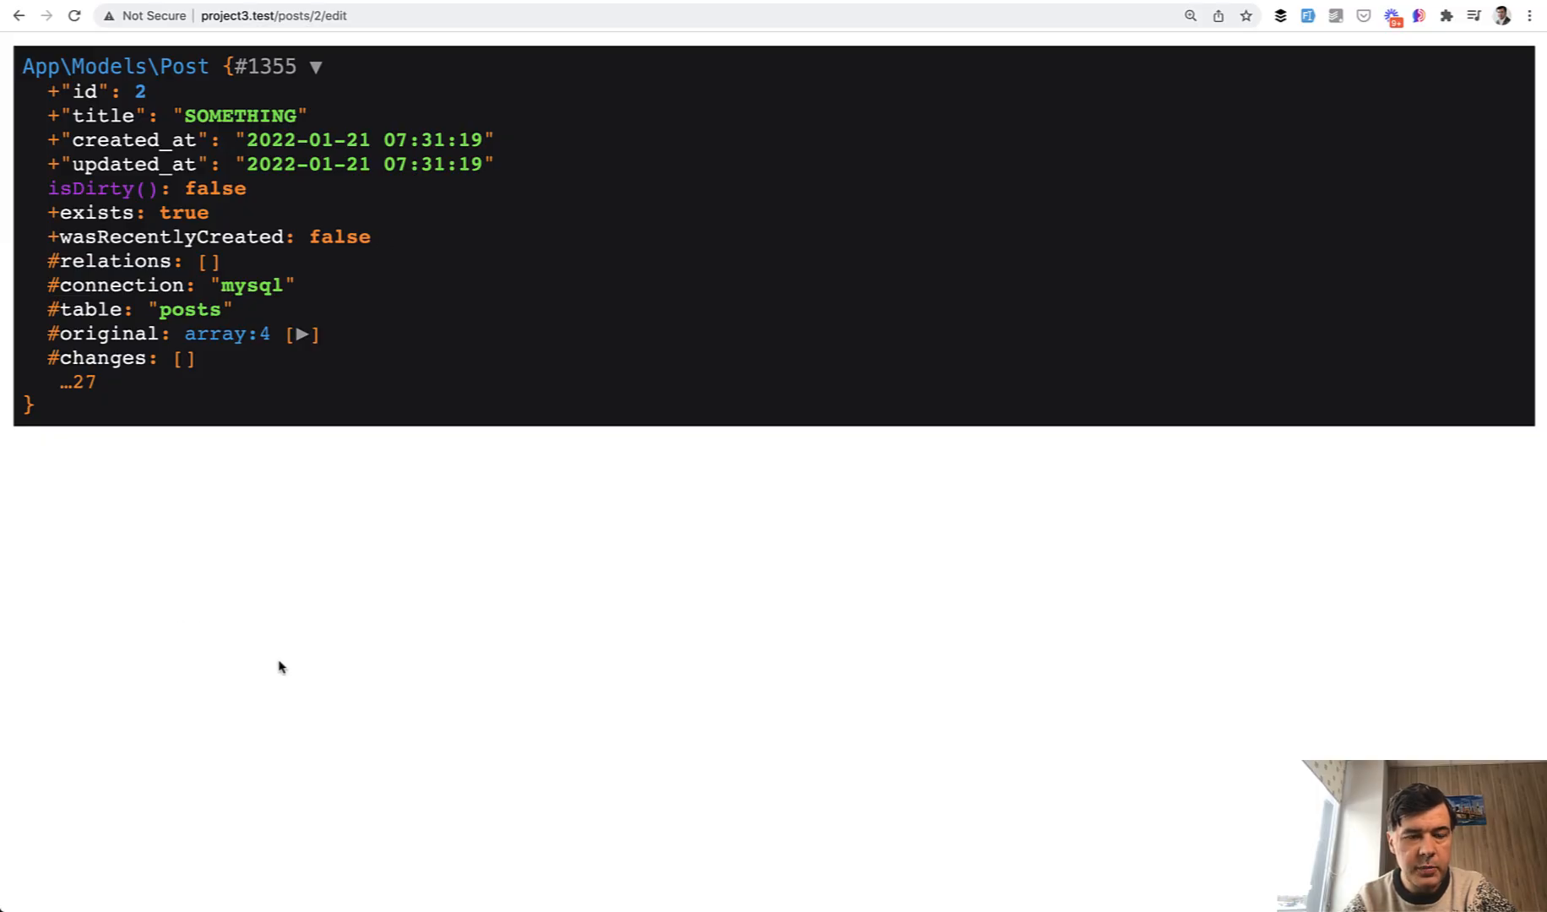
mouse_move(290, 414)
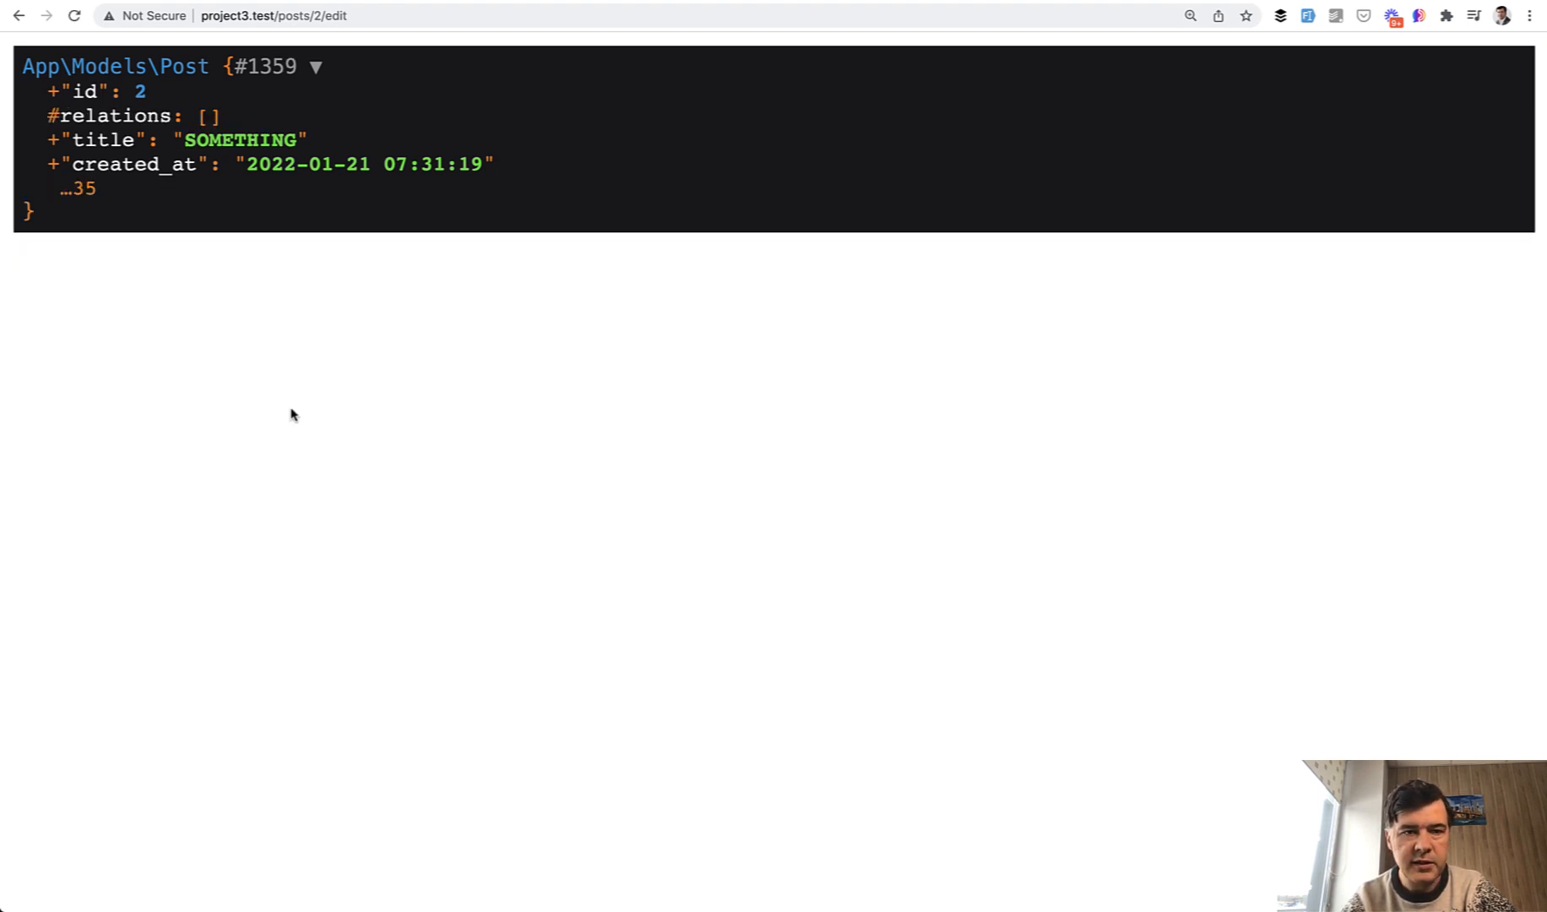
mouse_move(139, 129)
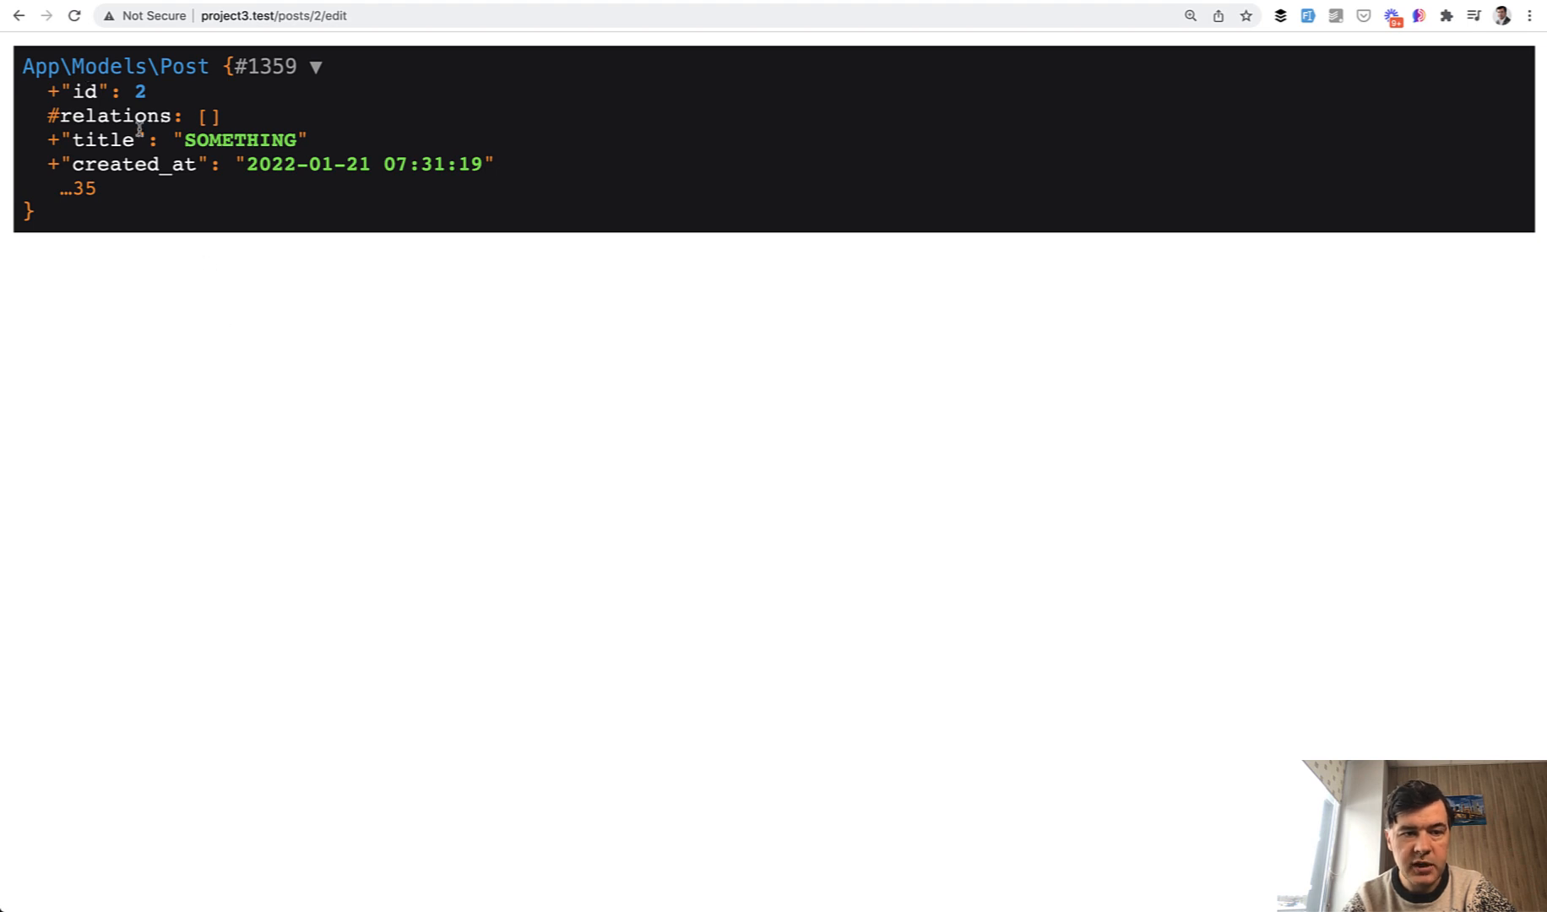
mouse_move(96, 270)
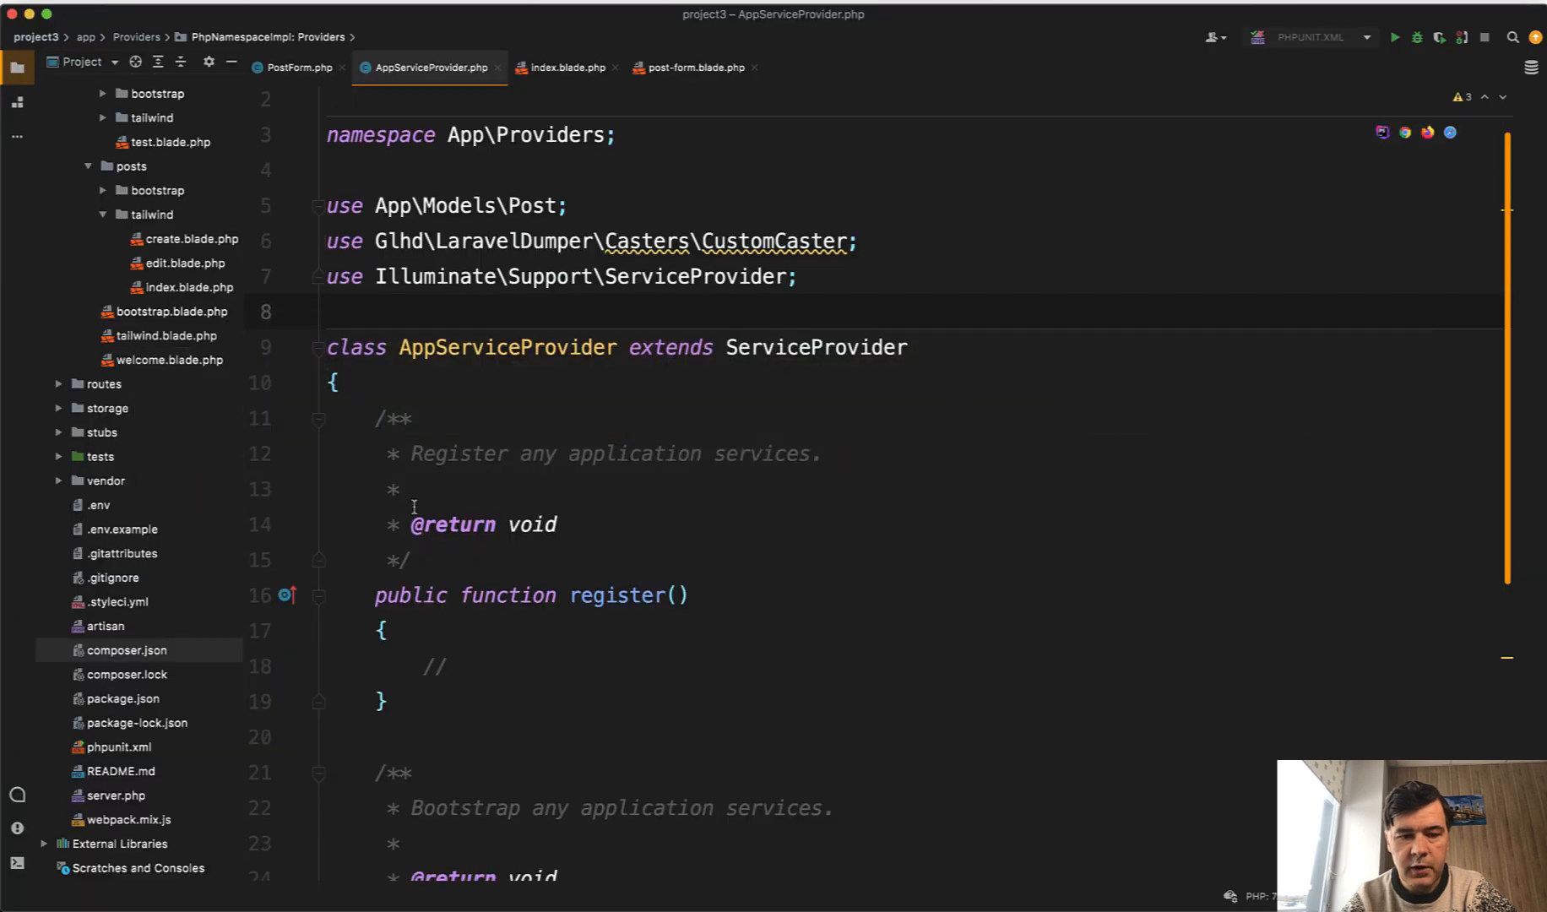
Check the reloaded dump showing only id, relations, title and created_at.
scroll(down, 3)
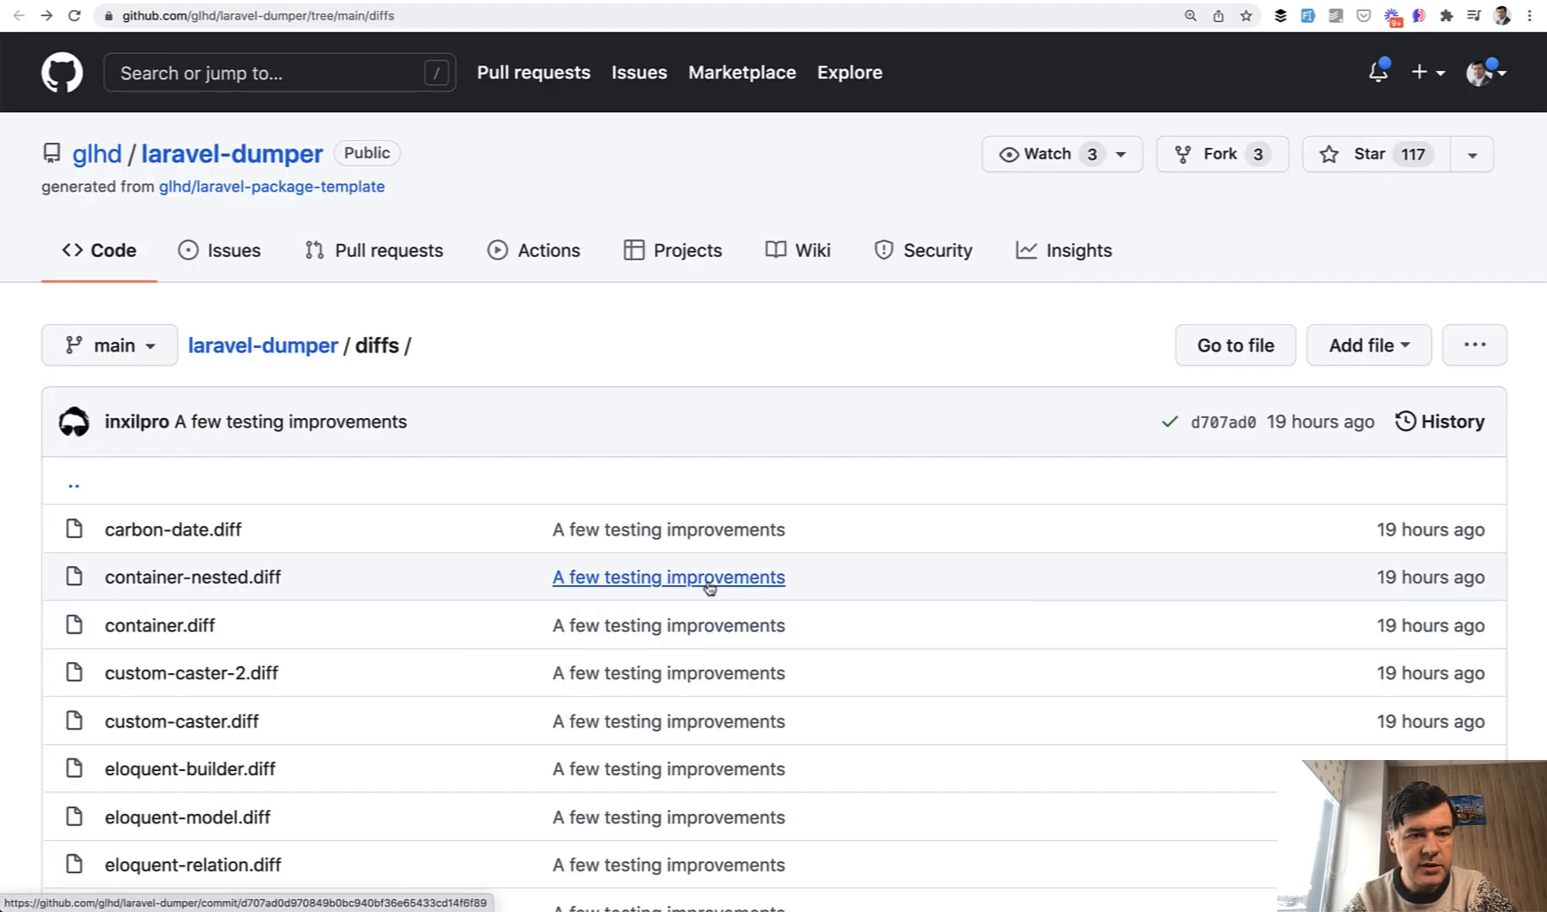
mouse_move(441, 333)
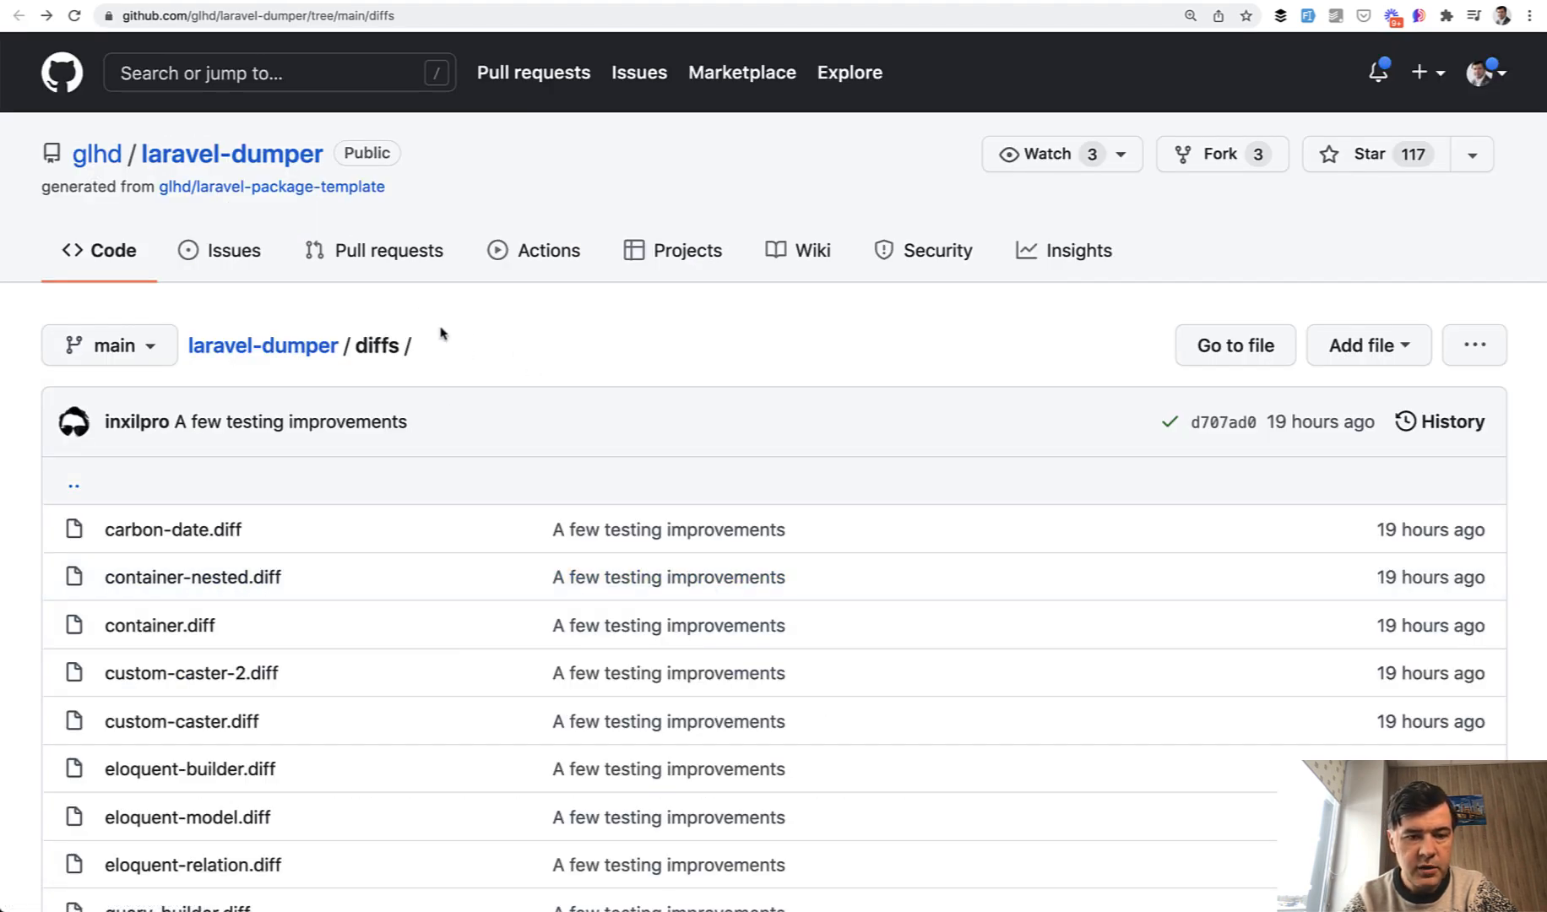
scroll(down, 3)
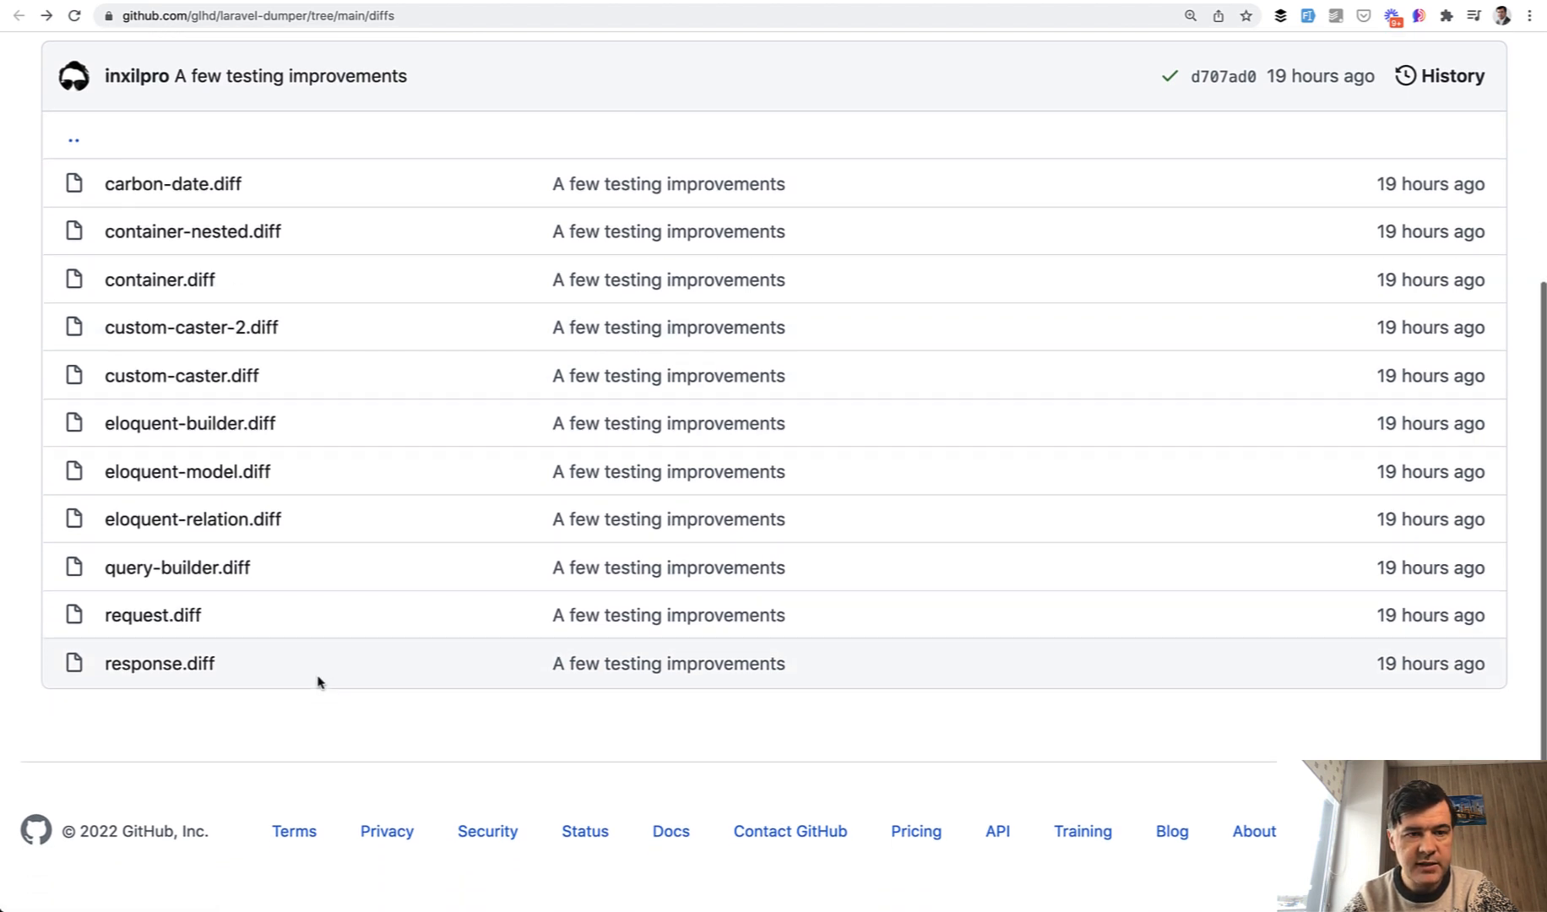
mouse_move(152, 615)
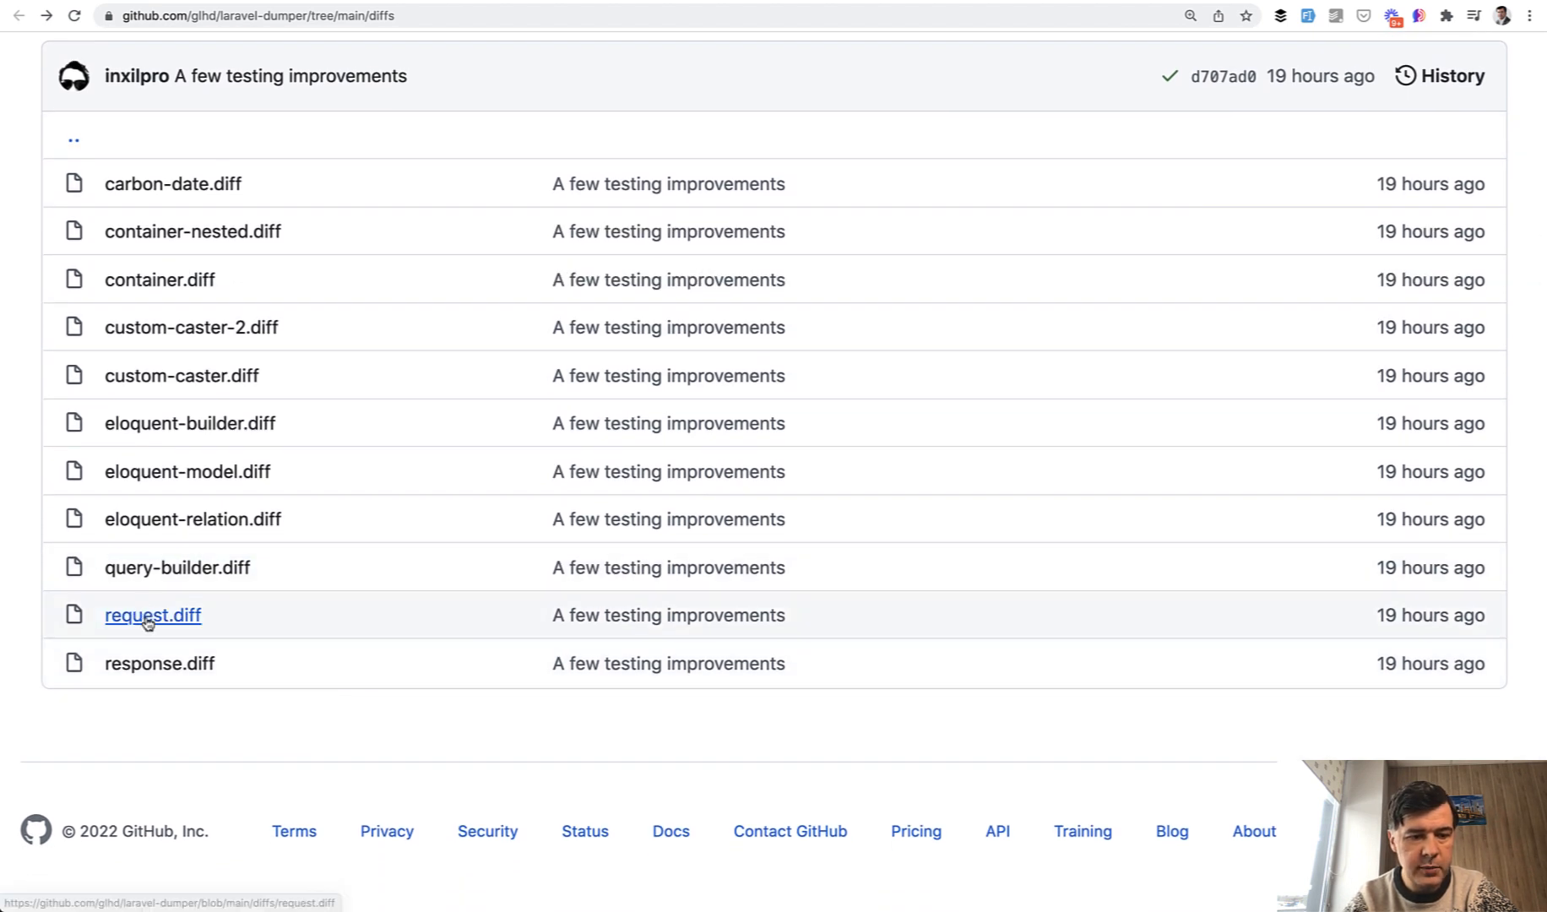
click(152, 615)
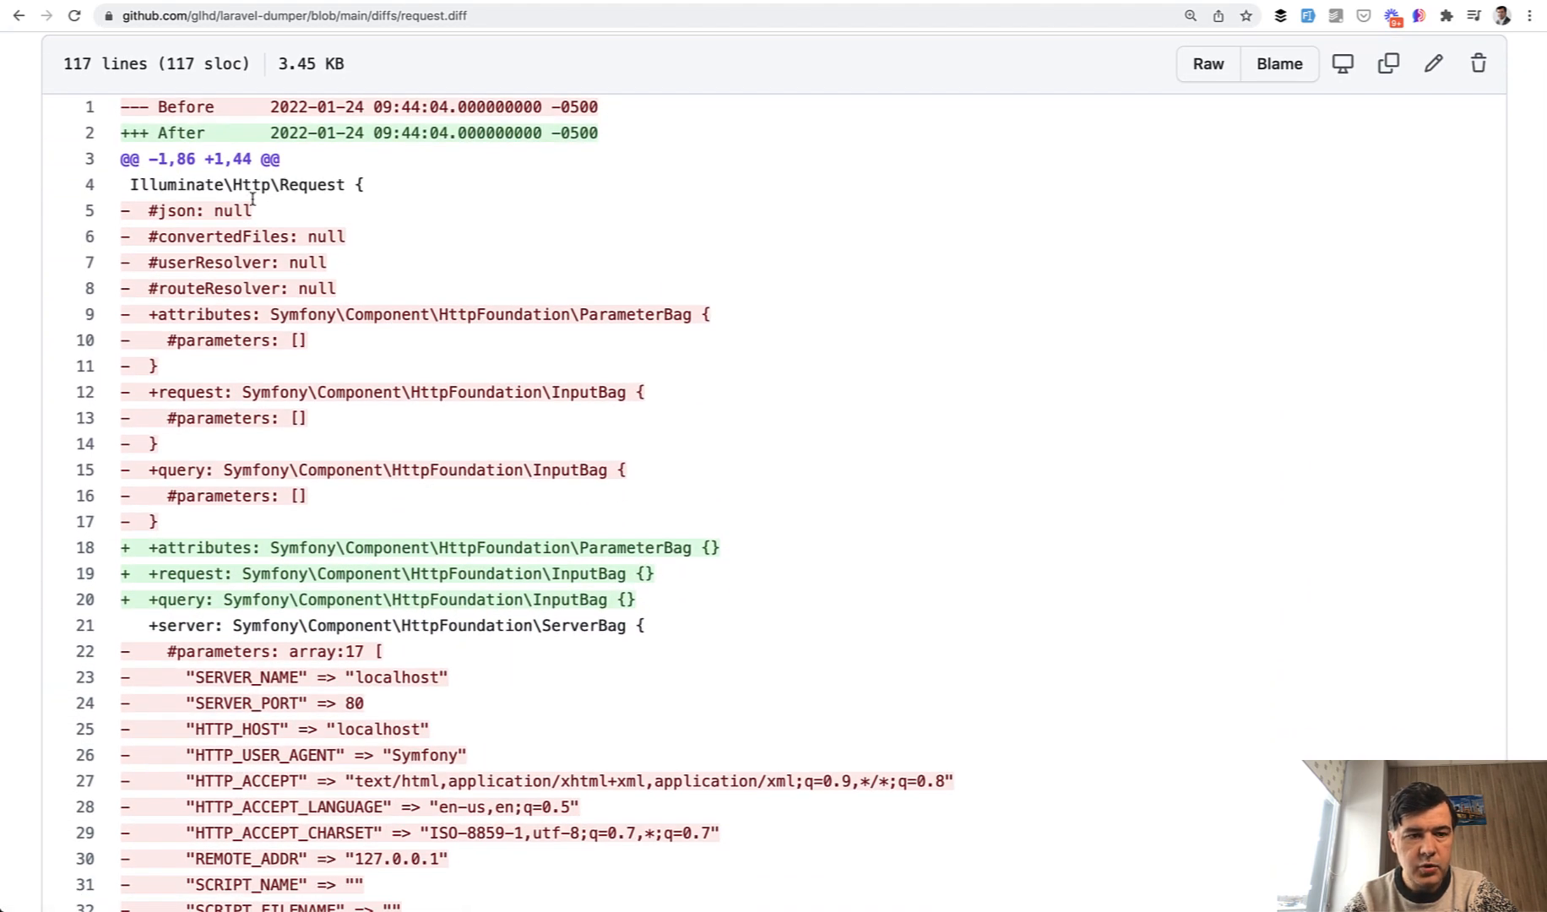
scroll(down, 3)
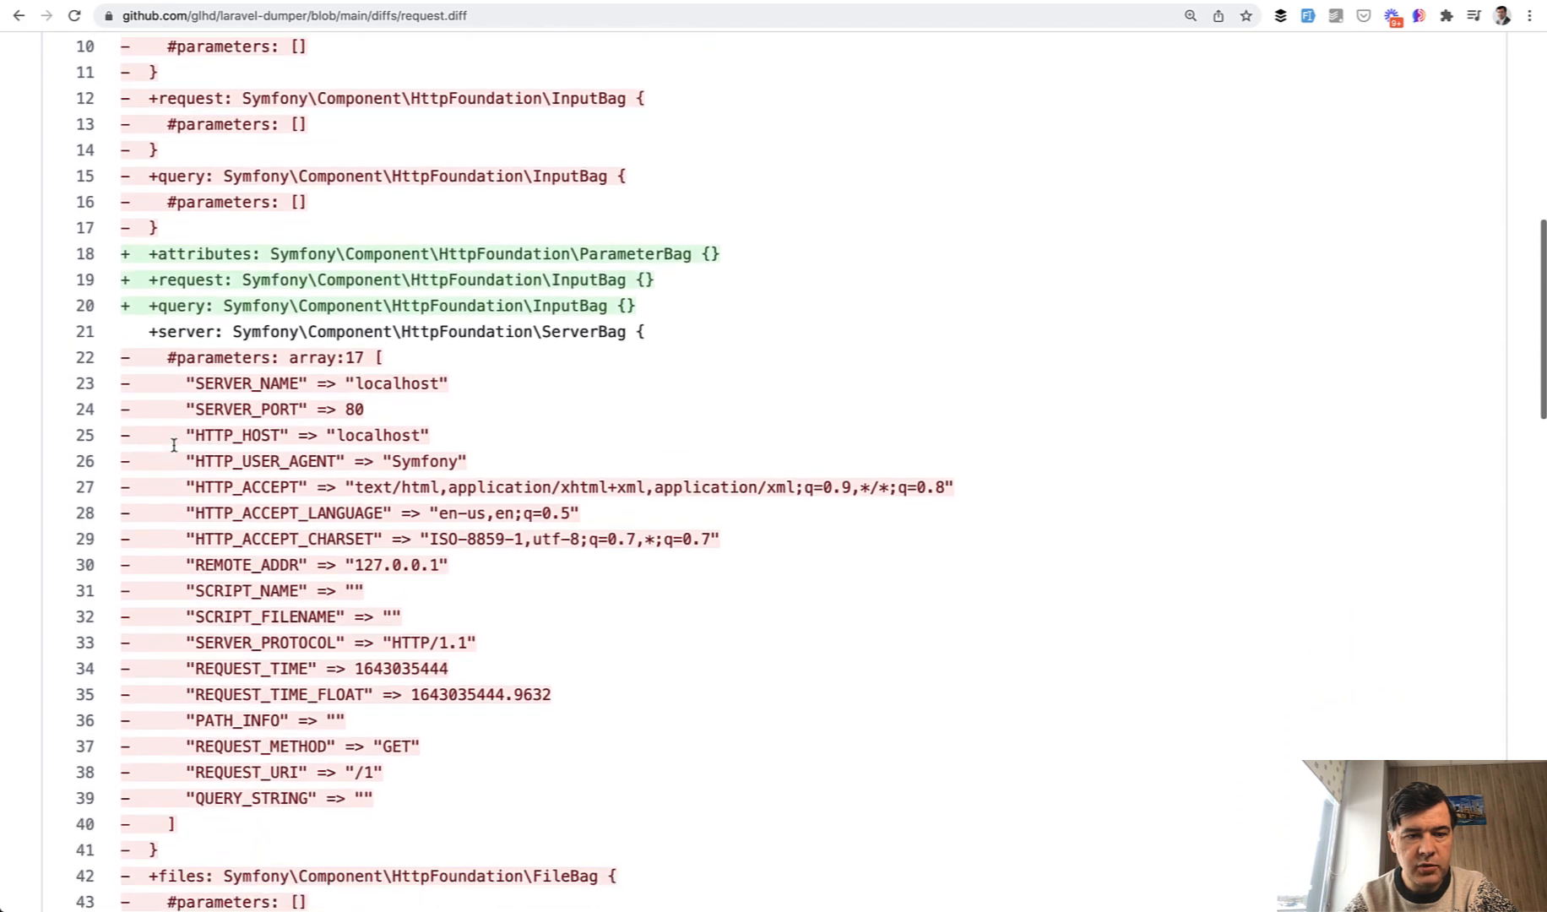
scroll(down, 3)
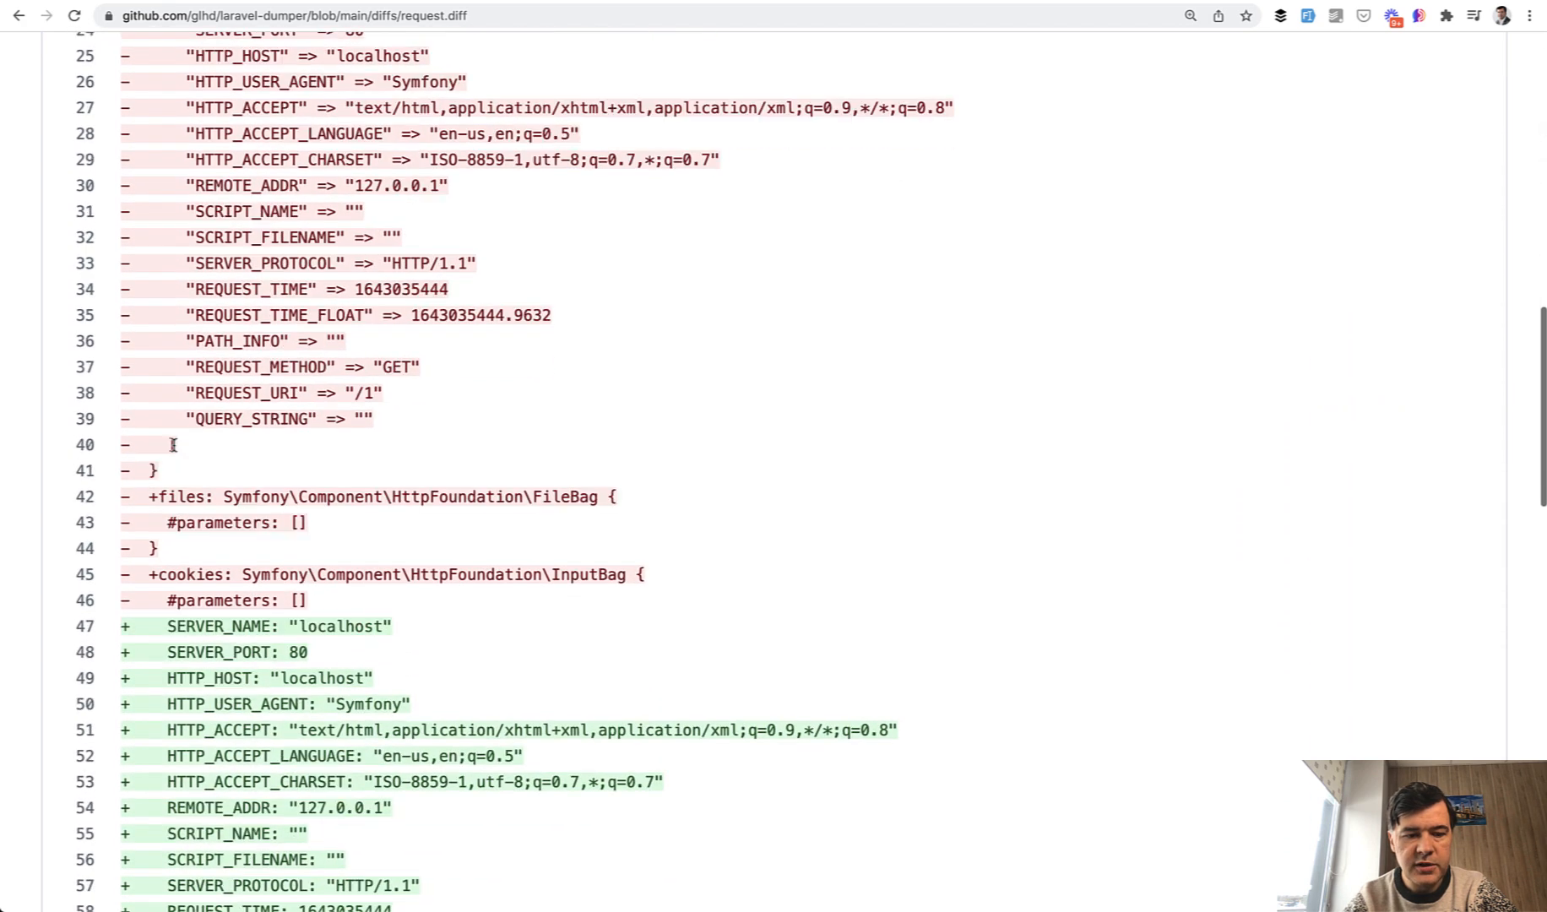
scroll(down, 3)
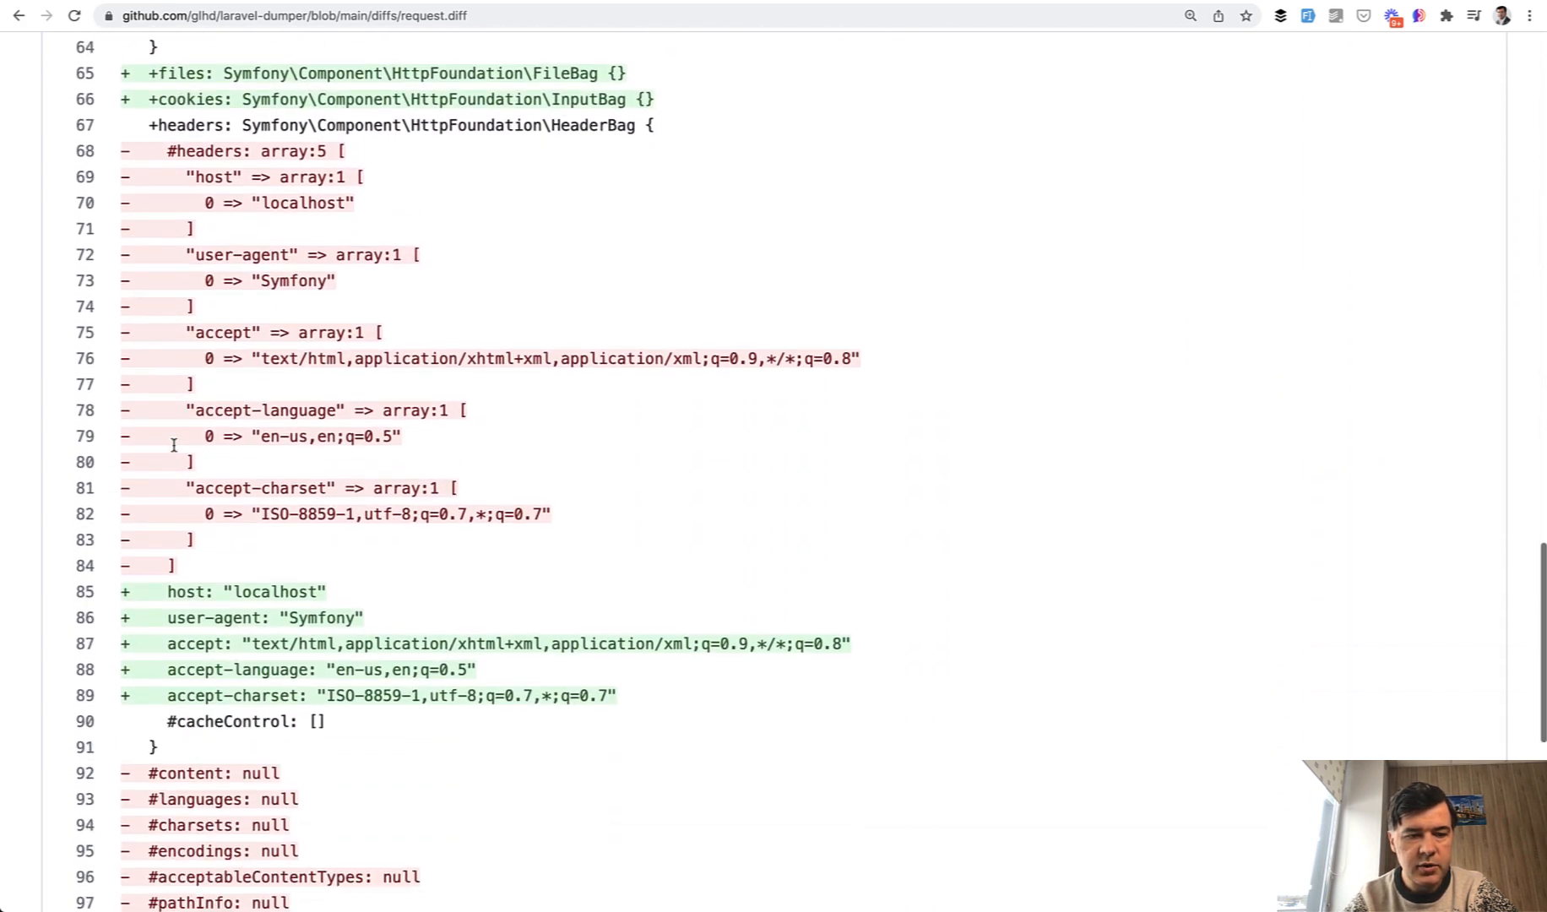
scroll(up, 3)
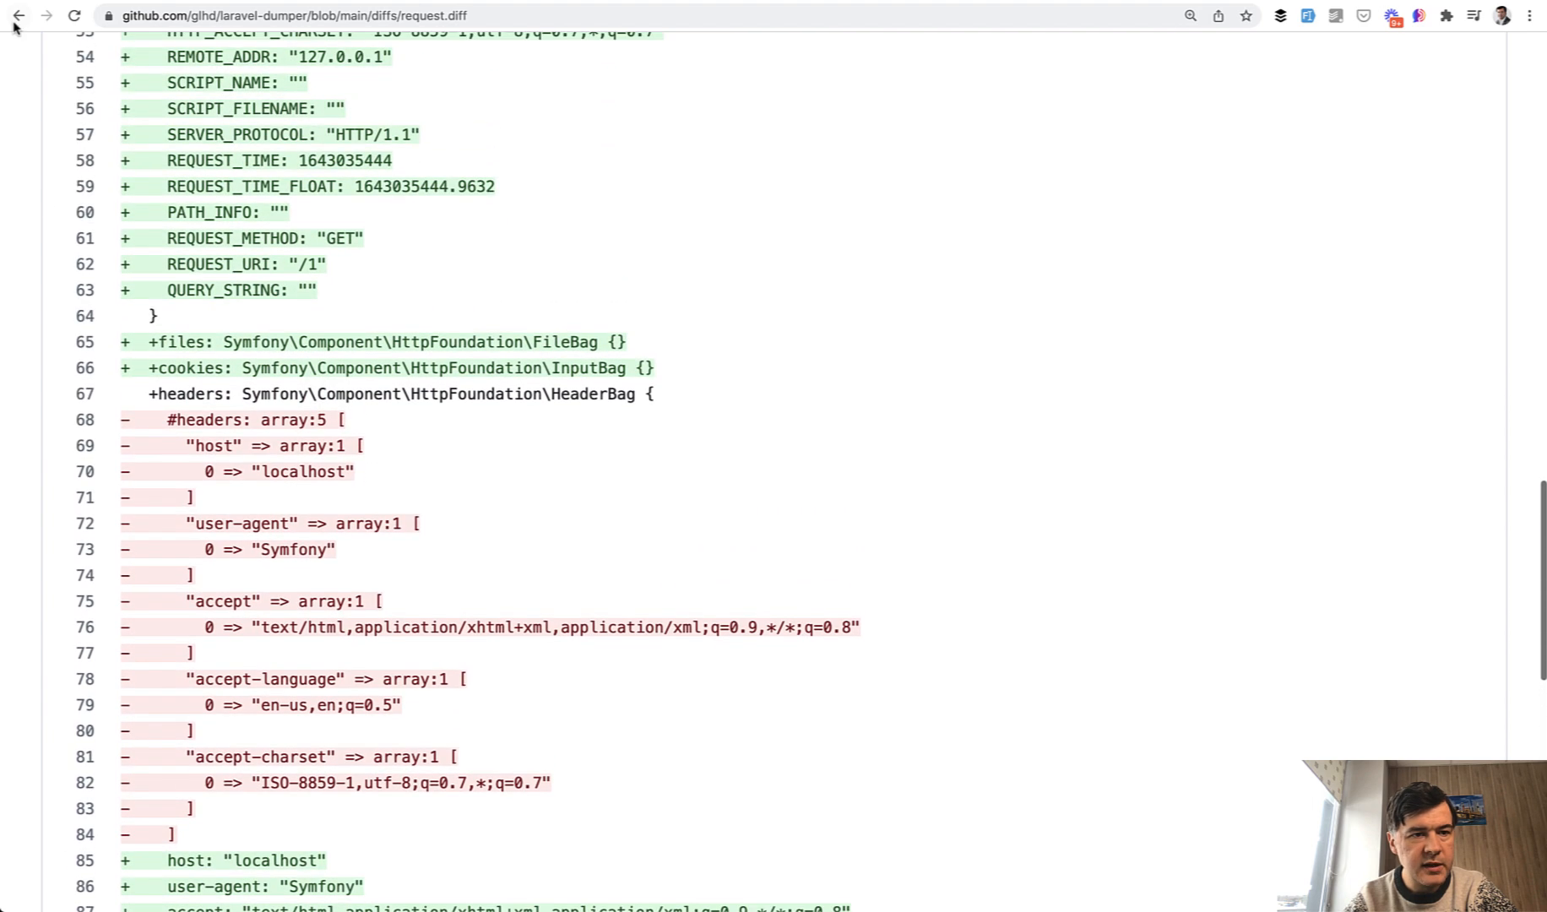
click(19, 16)
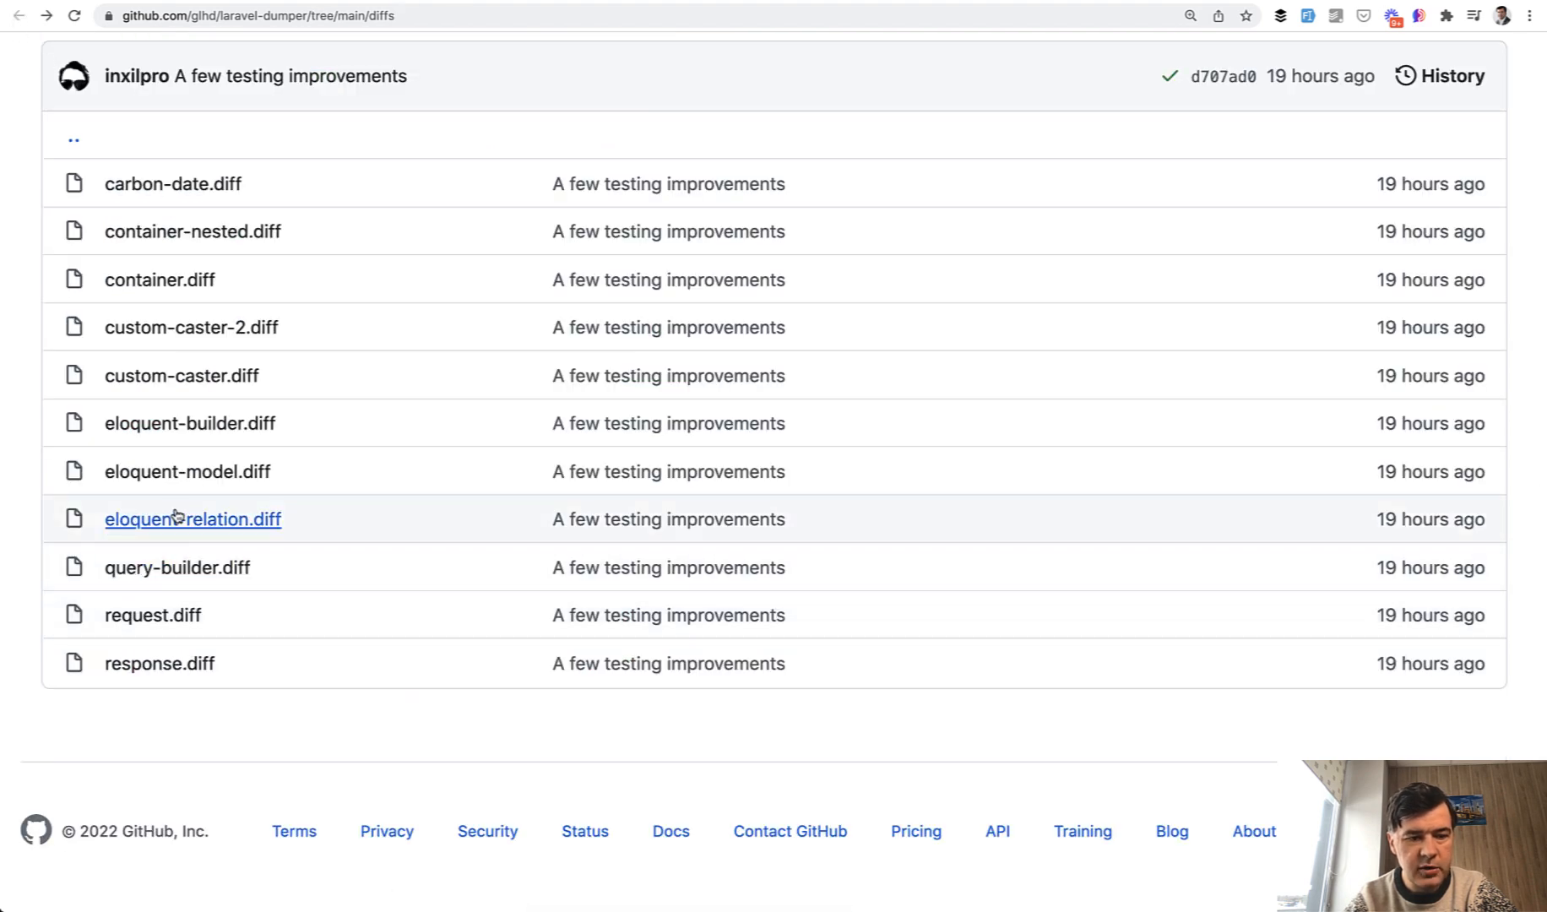
View carbon-date.diff and read through its 28-line Carbon dump comparison.
click(174, 185)
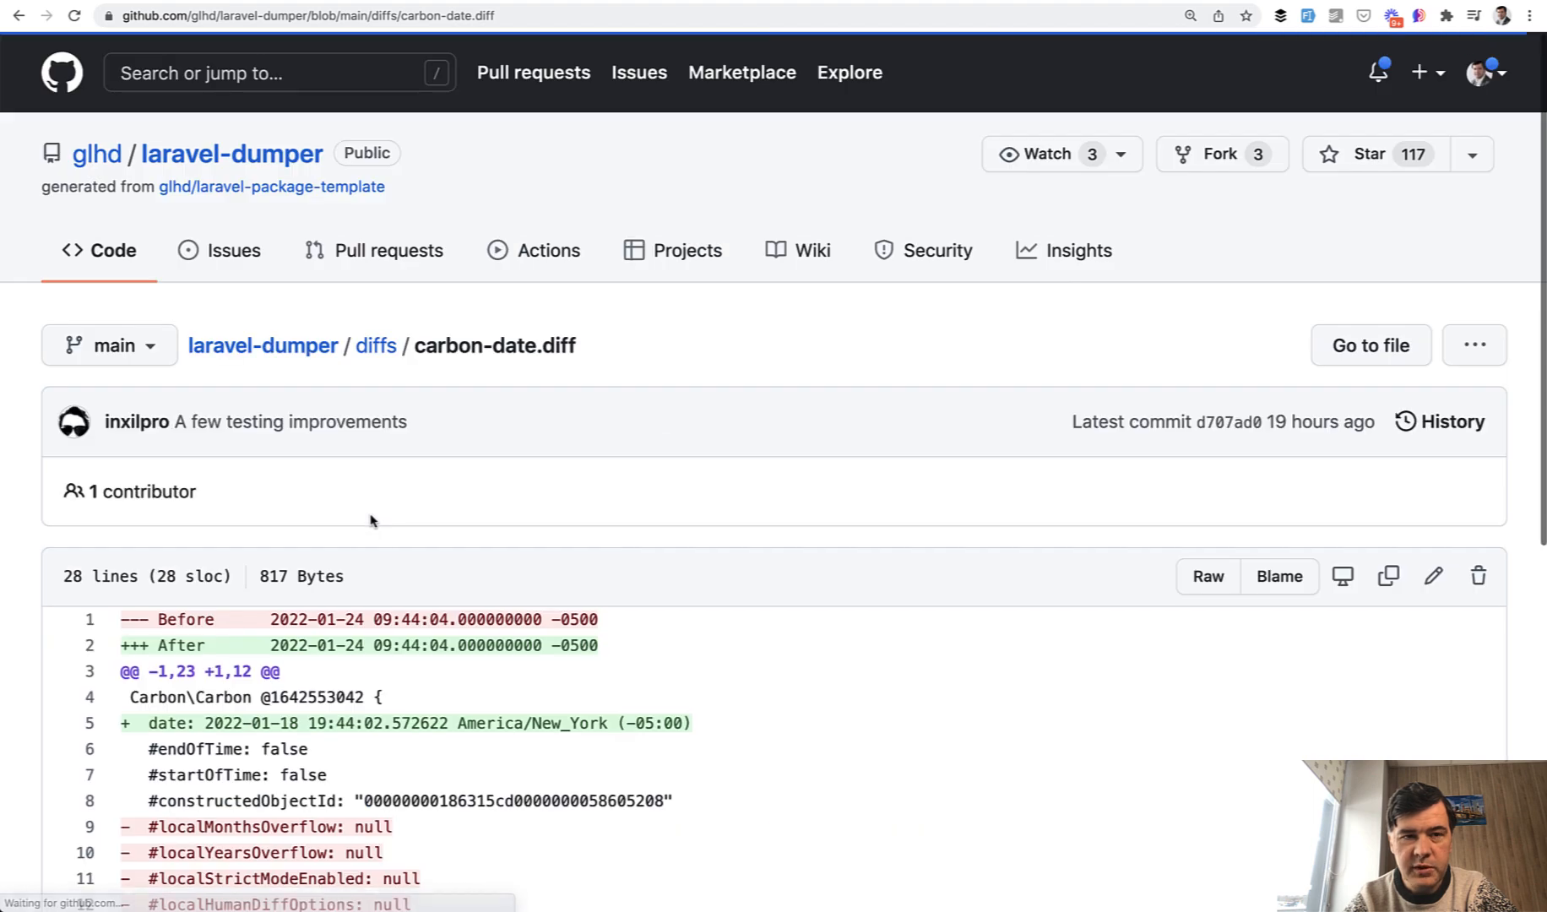
scroll(down, 3)
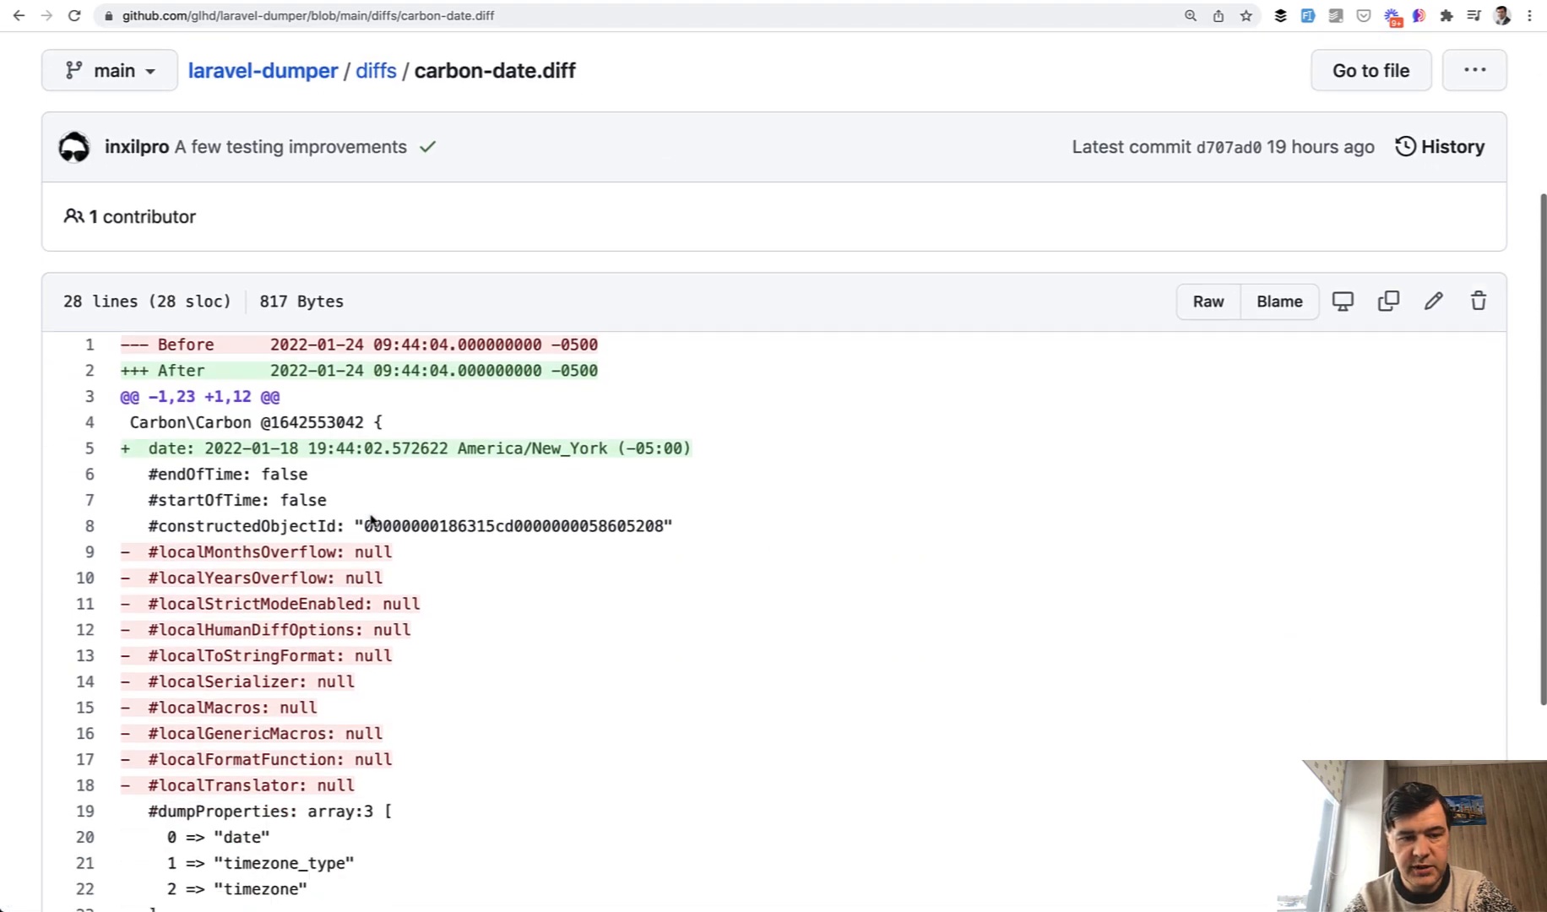
scroll(down, 3)
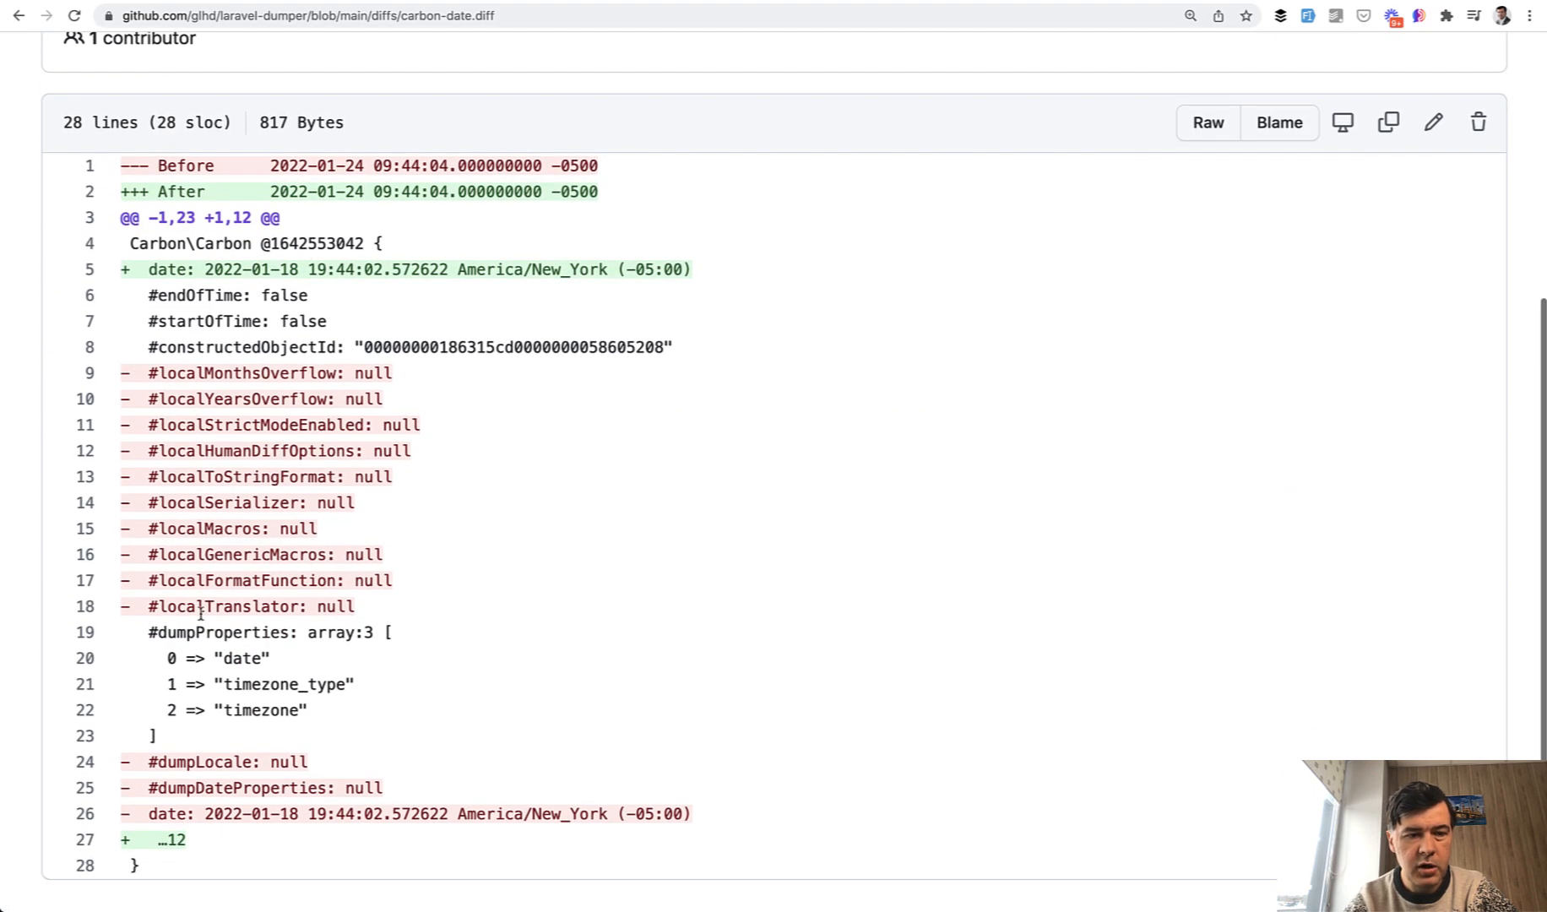
scroll(down, 3)
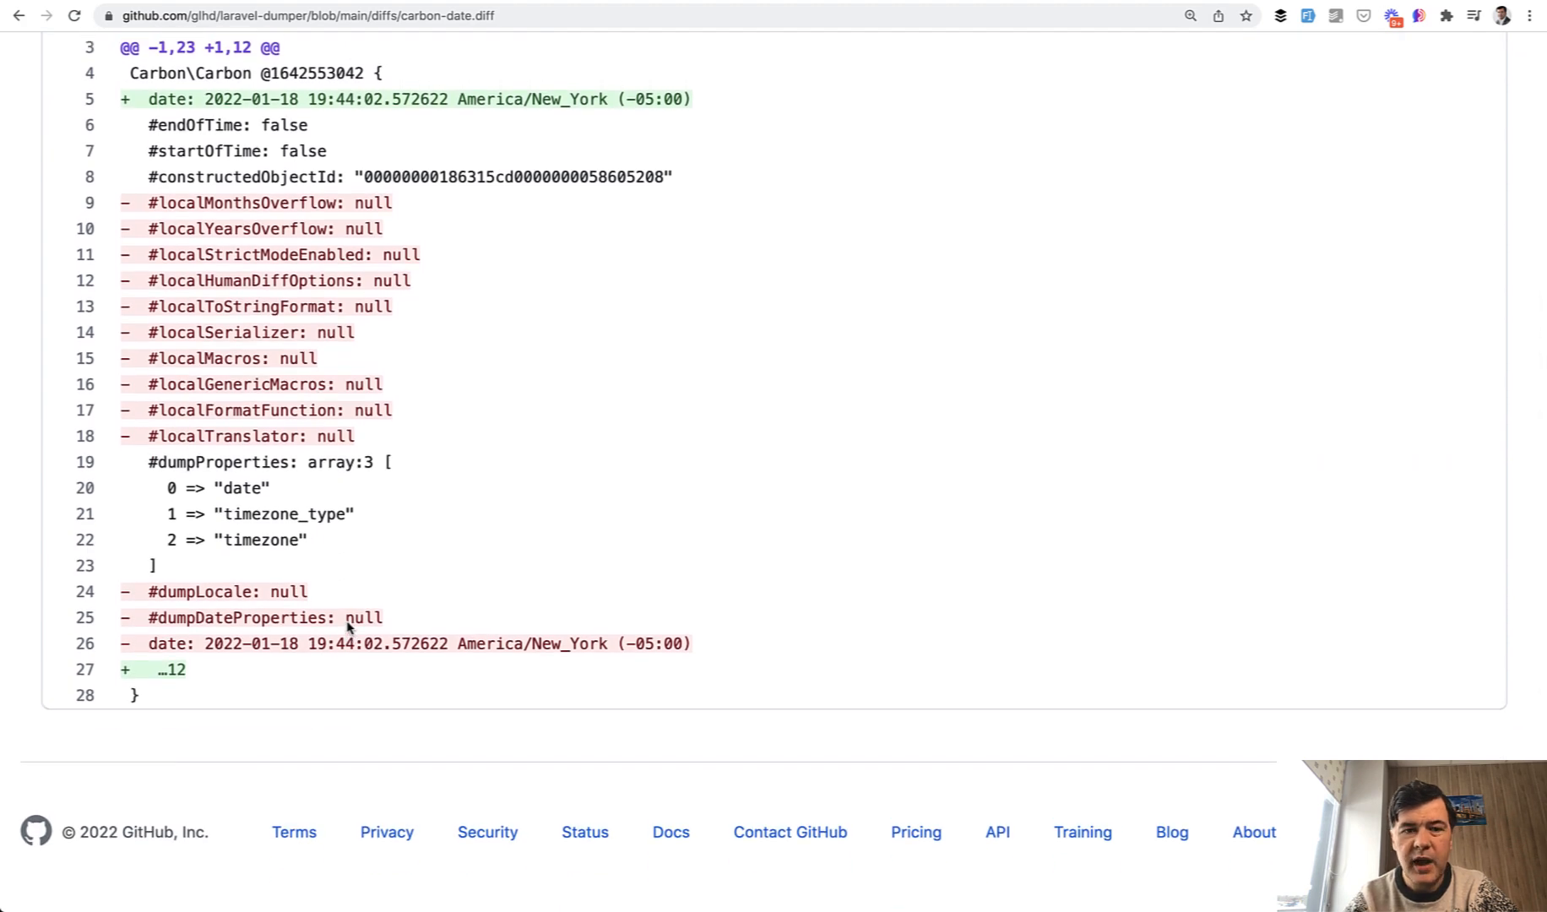
scroll(up, 3)
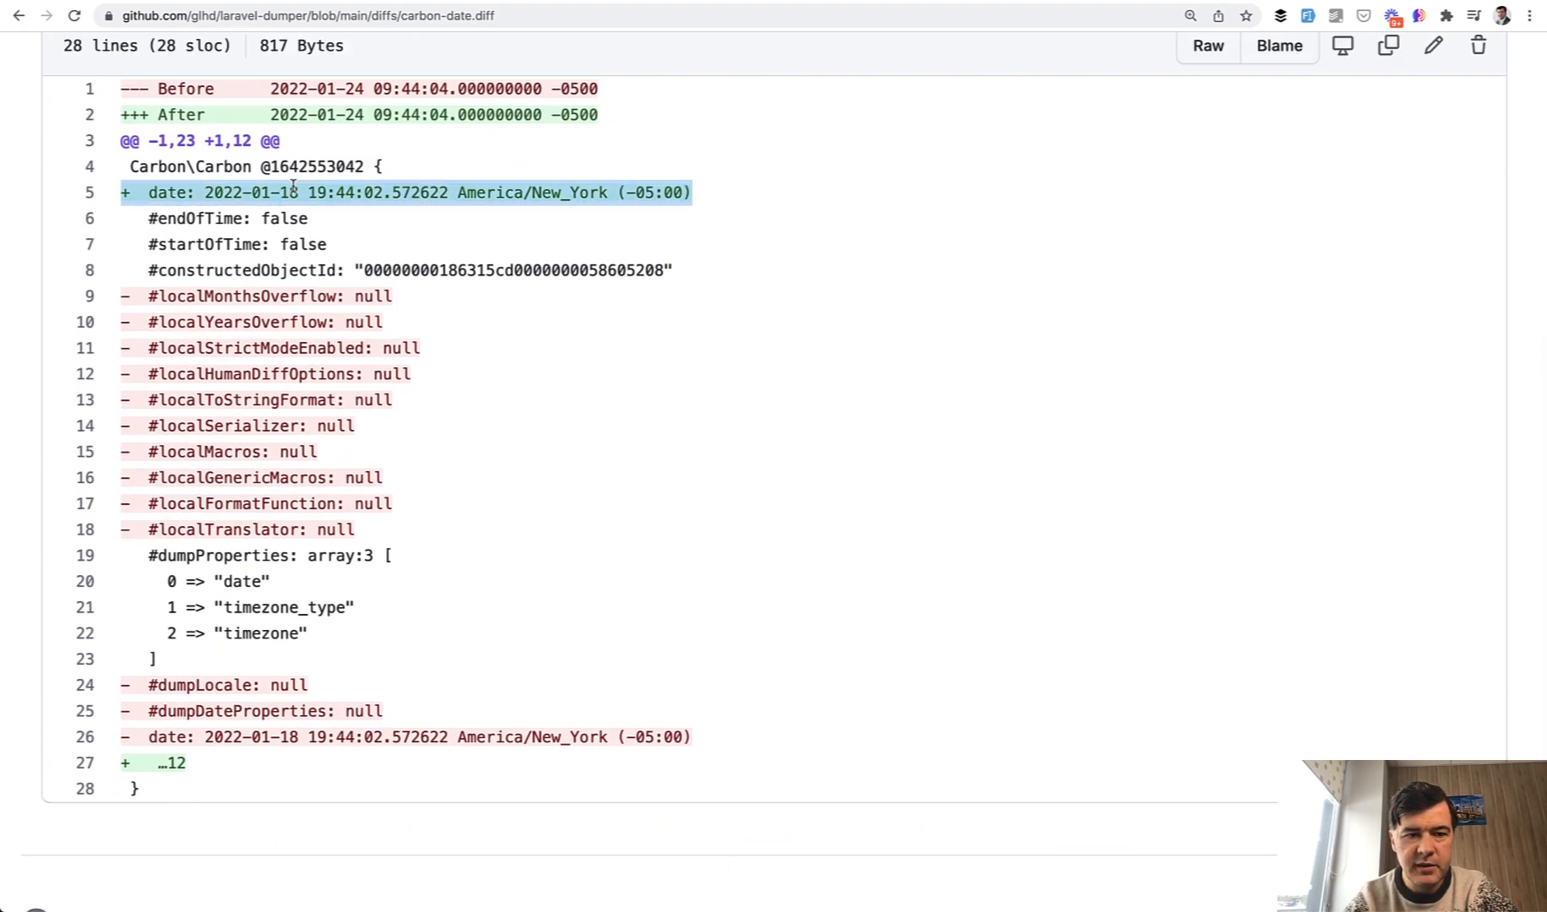
scroll(up, 3)
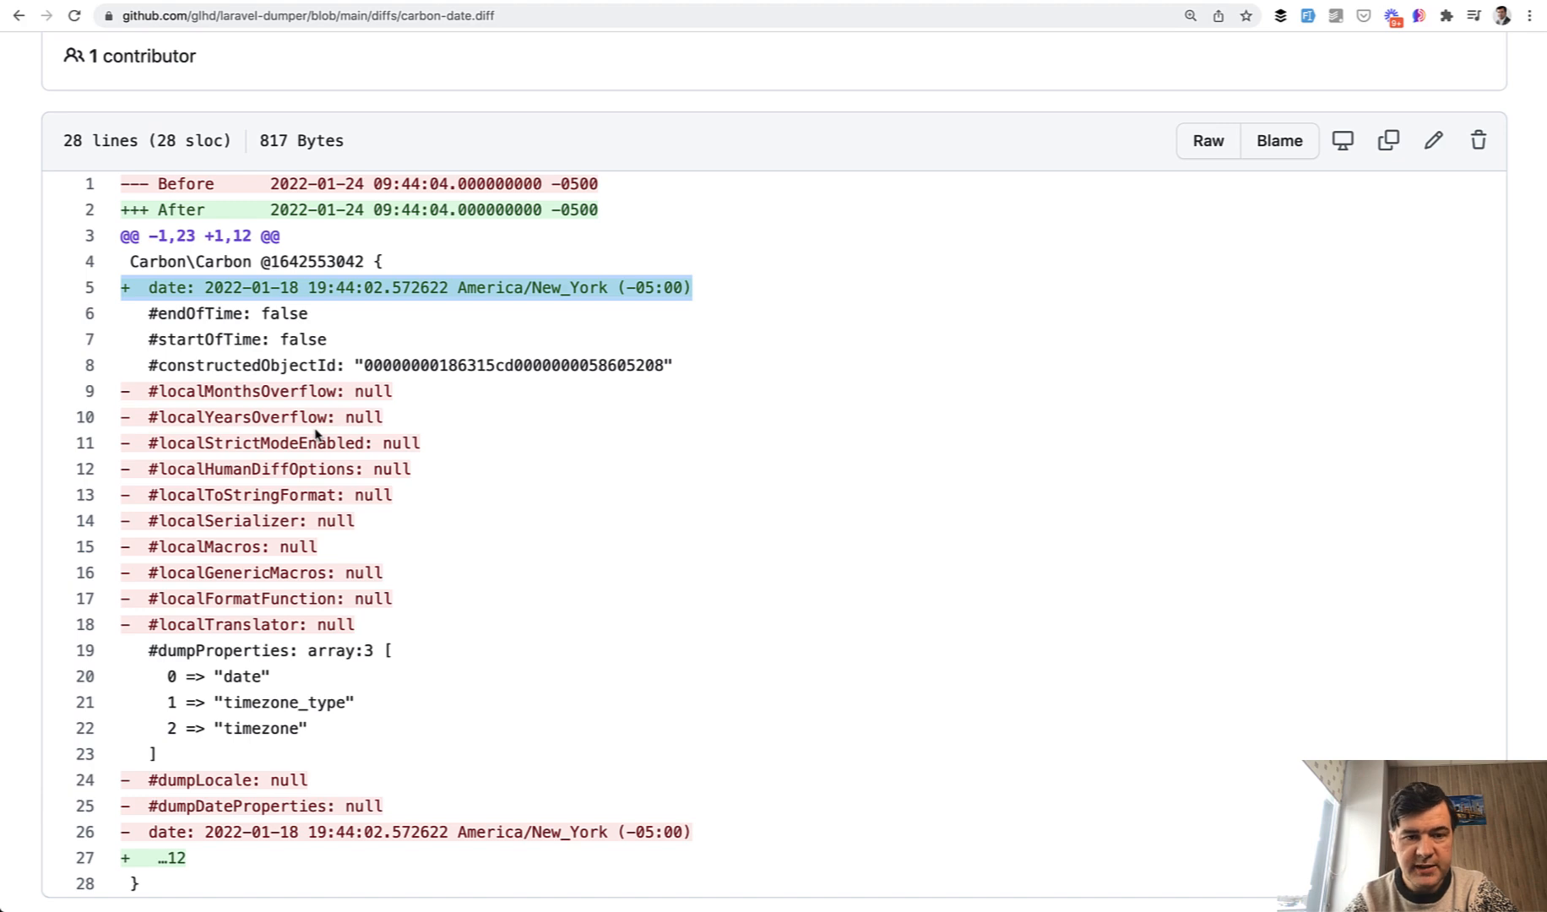